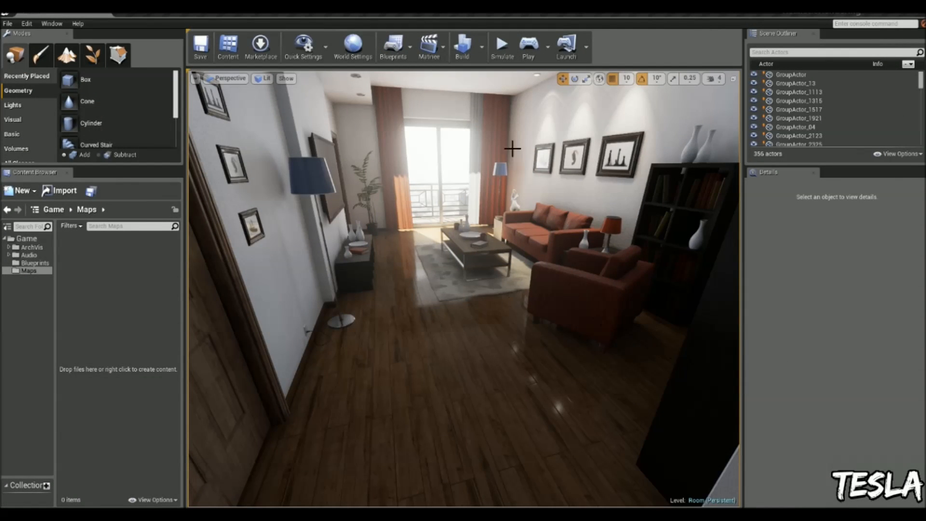
# Step: Create a new HUD blueprint named myhud from the Blueprints menu
pyautogui.click(393, 45)
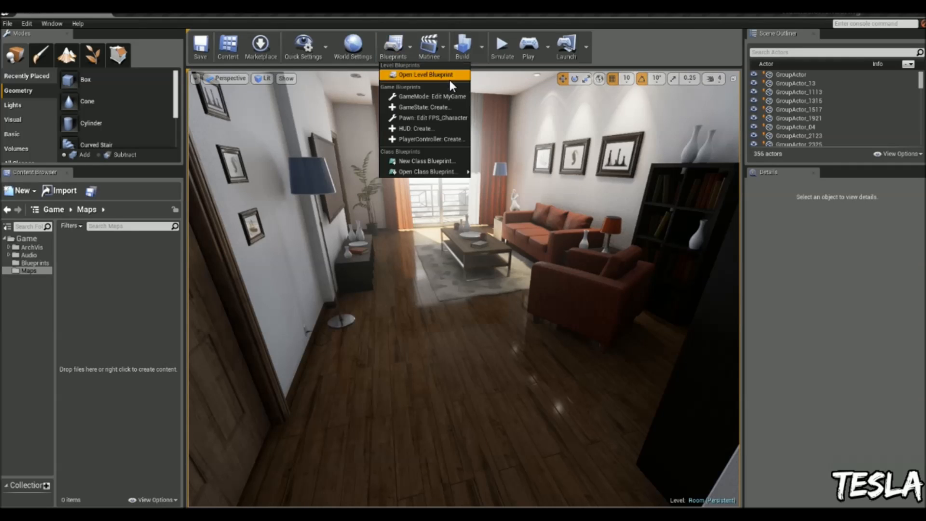
pyautogui.moveTo(538, 341)
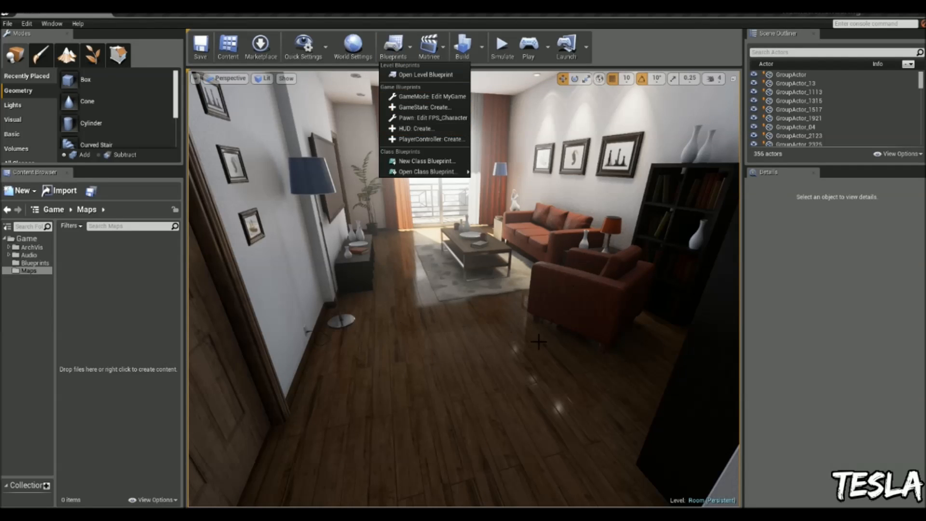
pyautogui.moveTo(744, 238)
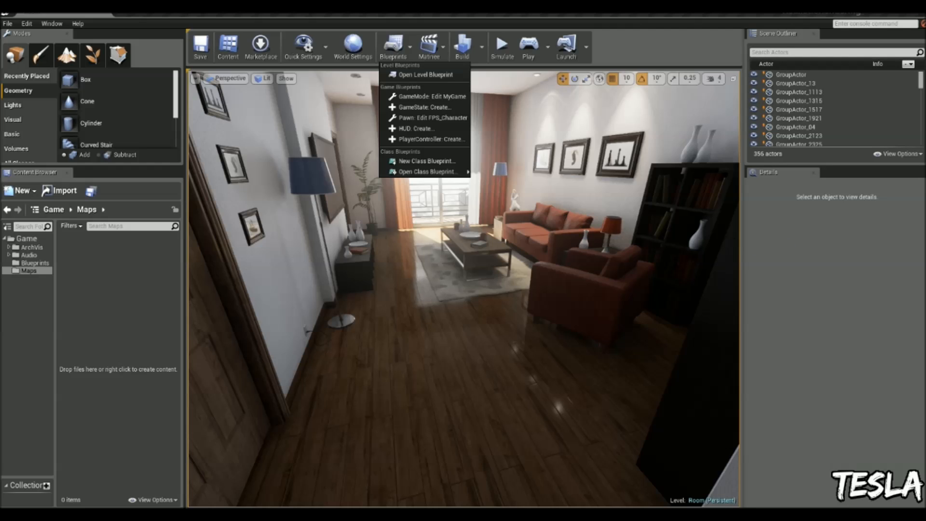
pyautogui.click(416, 128)
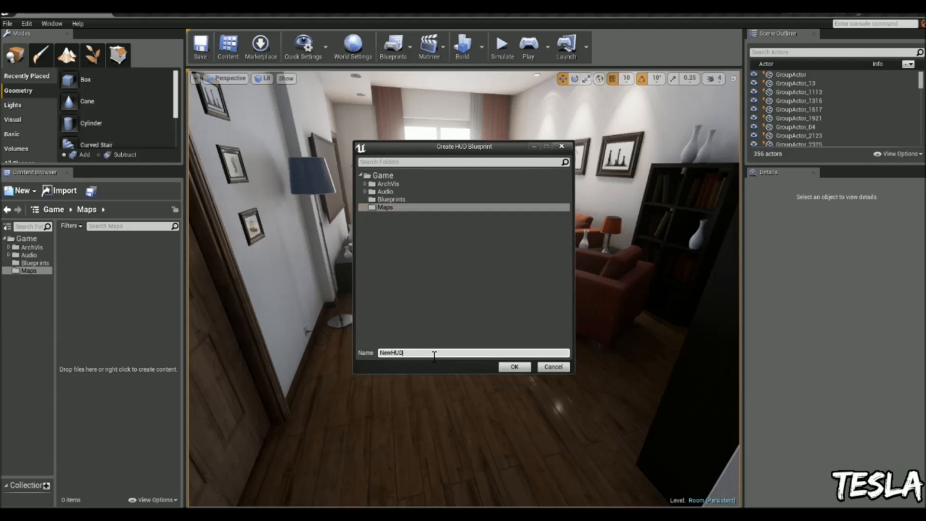
pyautogui.write('myhud')
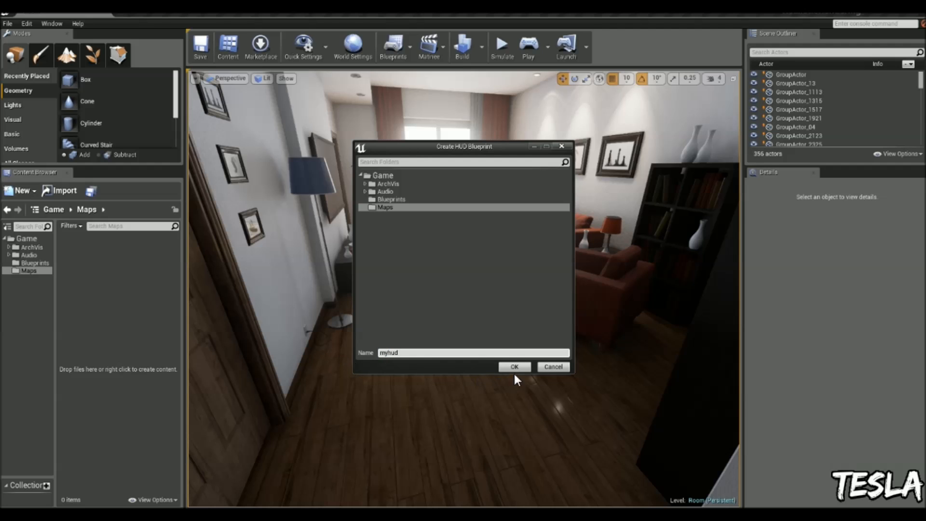
pyautogui.click(514, 366)
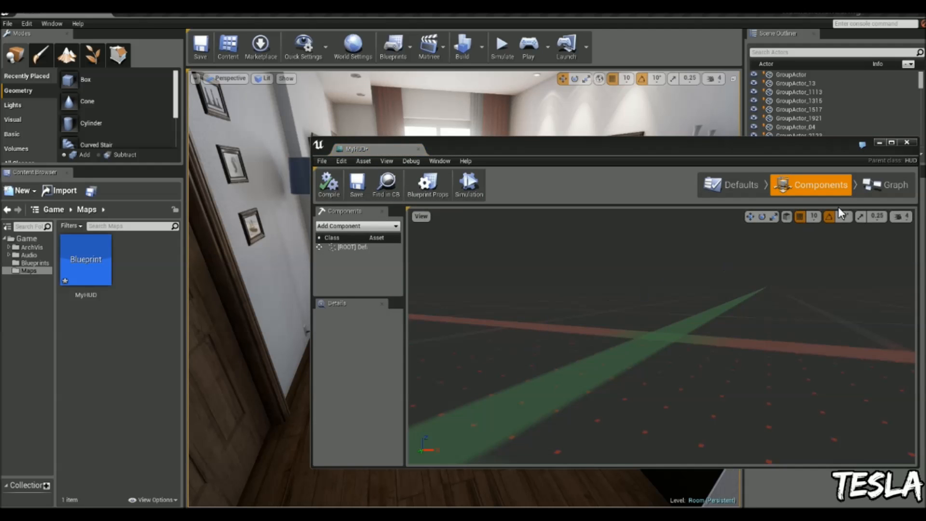
# Step: In MyHUD's event graph, wire Receive Draw HUD to a Draw Text node reading 'what are you doing?'
pyautogui.click(892, 185)
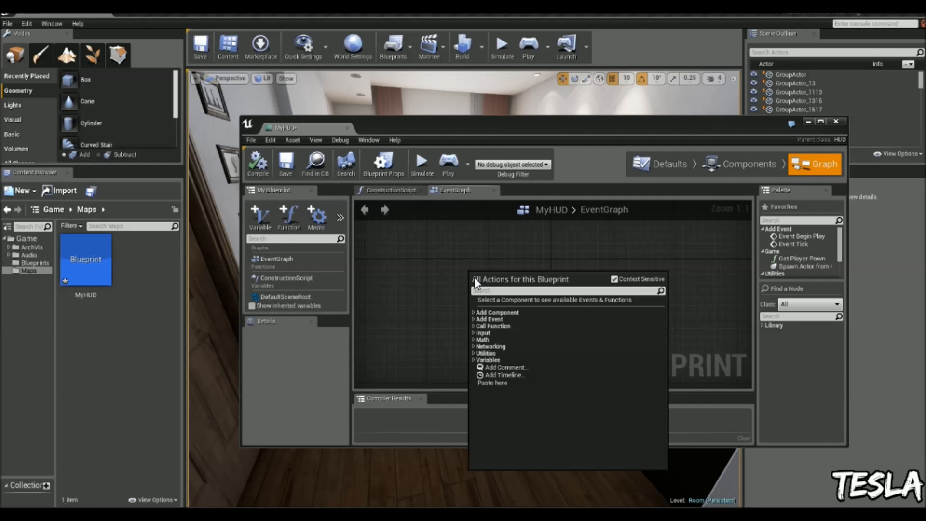
pyautogui.click(489, 319)
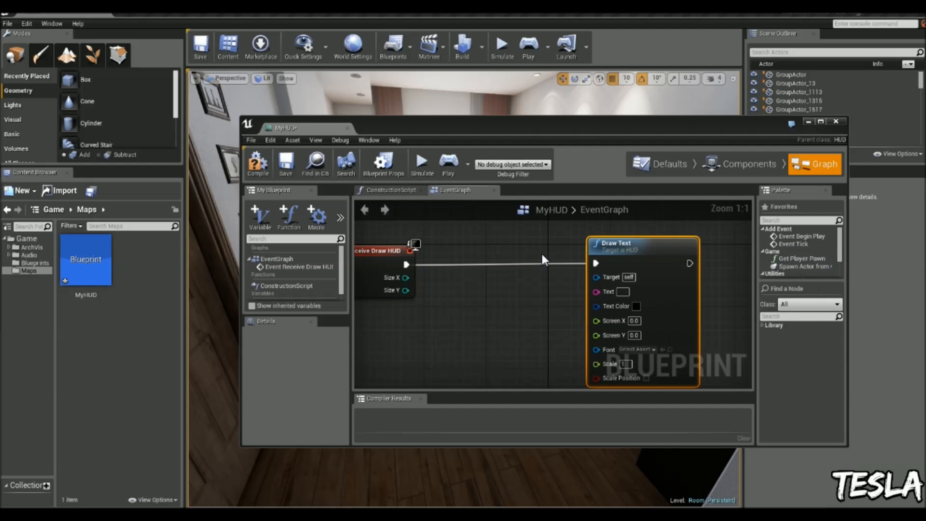
pyautogui.scroll(-3)
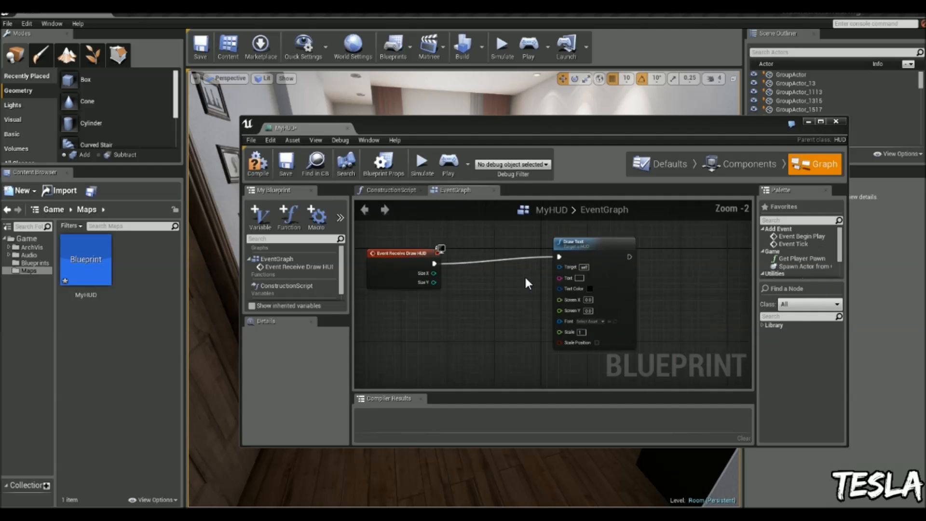
pyautogui.scroll(-3)
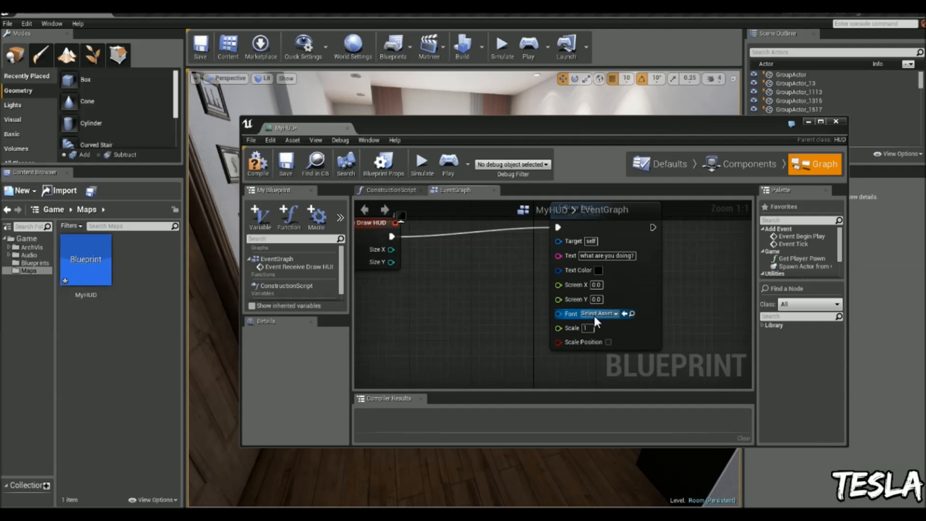
pyautogui.click(599, 313)
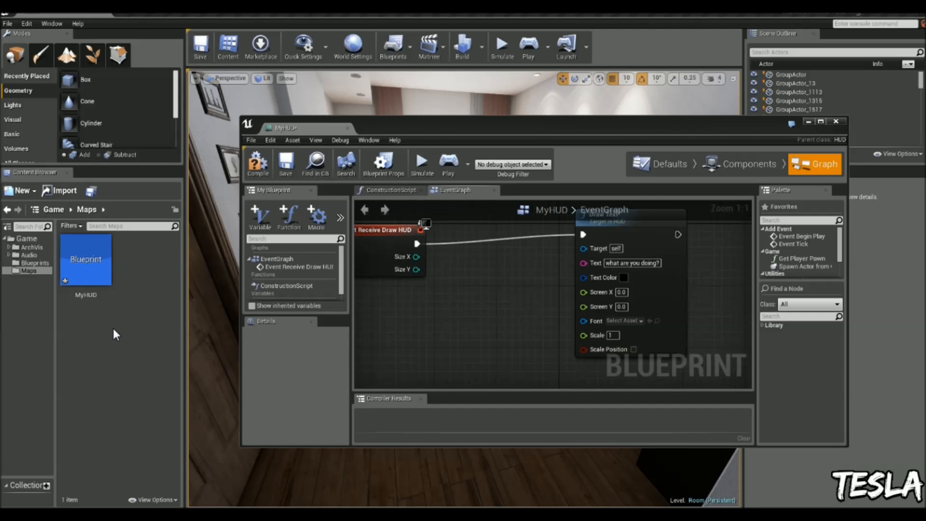
# Step: Create a new font asset in the Maps folder using the Rosewood Std typeface
pyautogui.rightClick(113, 316)
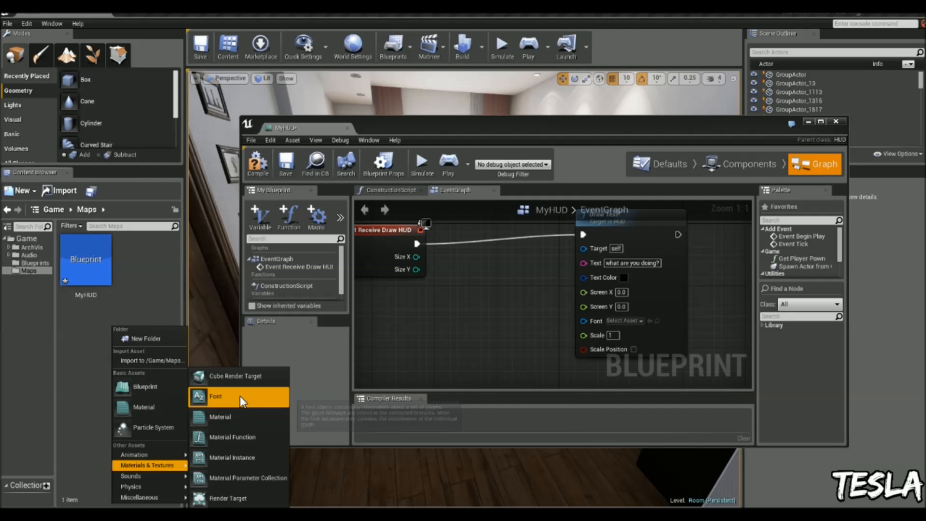
pyautogui.click(215, 396)
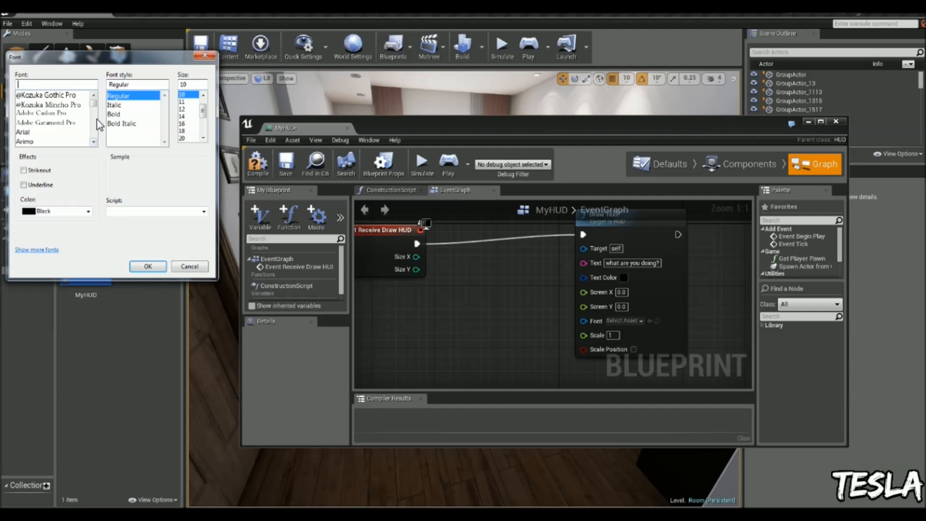
pyautogui.scroll(-3)
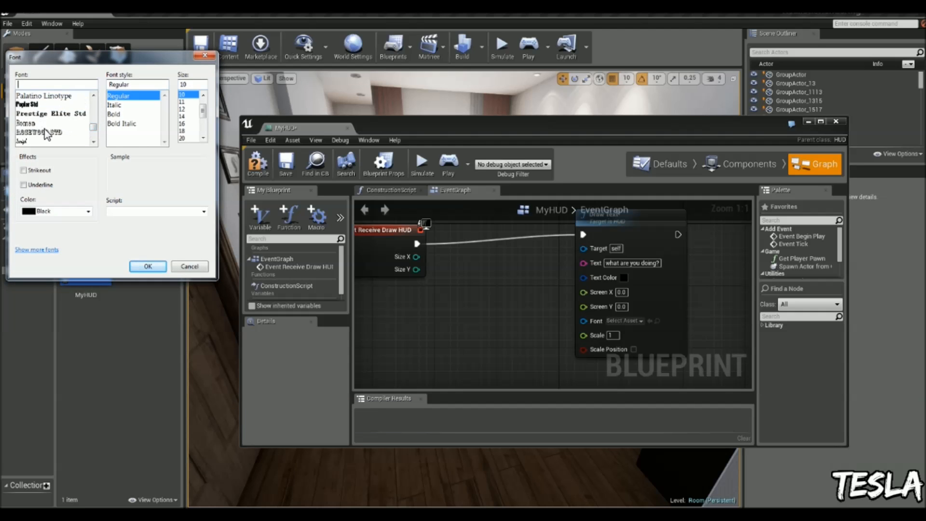
pyautogui.click(40, 132)
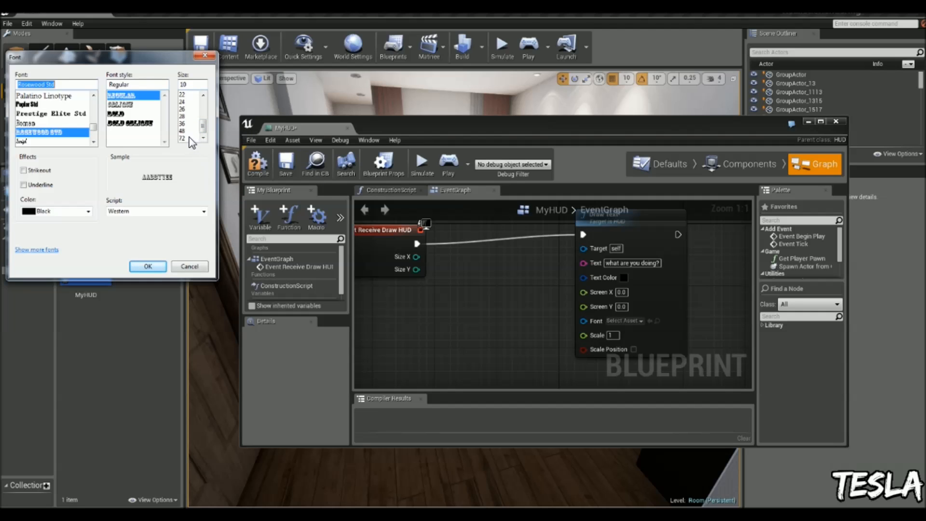
# Step: Adjust the font size, trying 72 and a smaller size before settling on the larger one
pyautogui.click(183, 139)
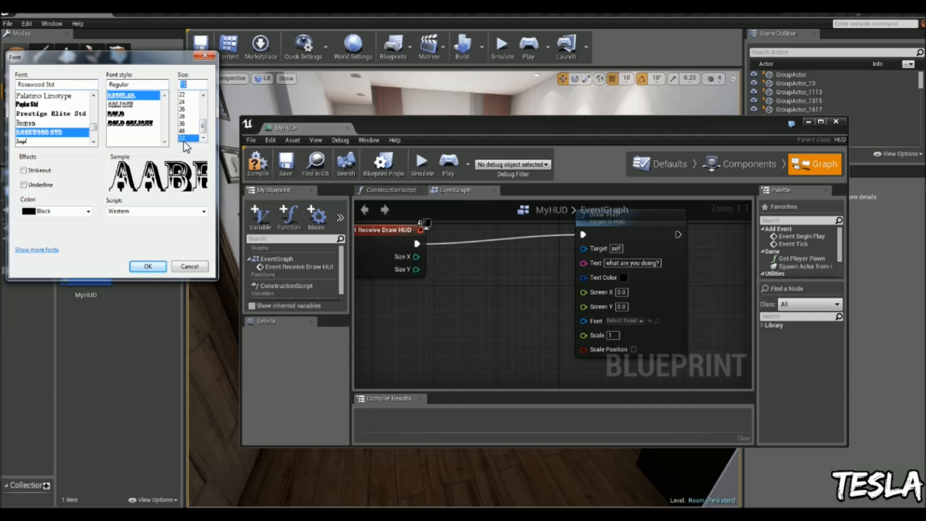
pyautogui.scroll(3)
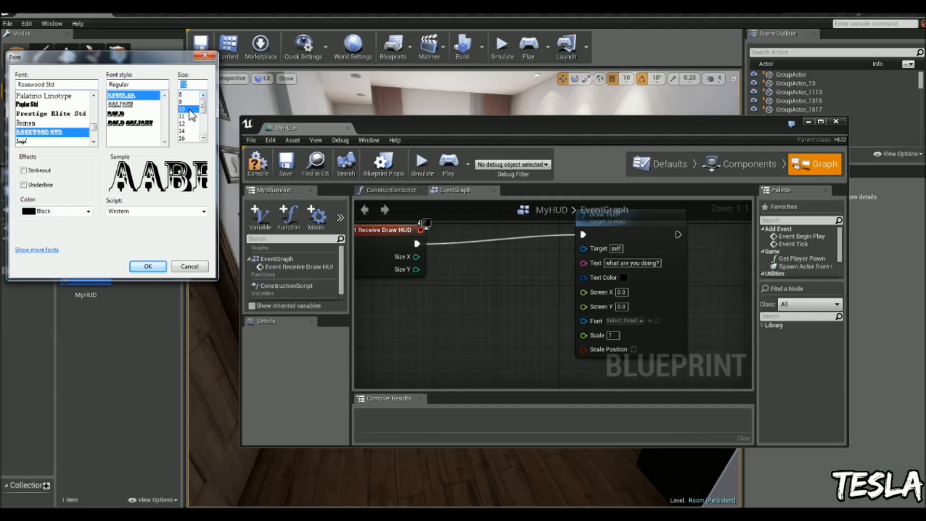
pyautogui.click(184, 108)
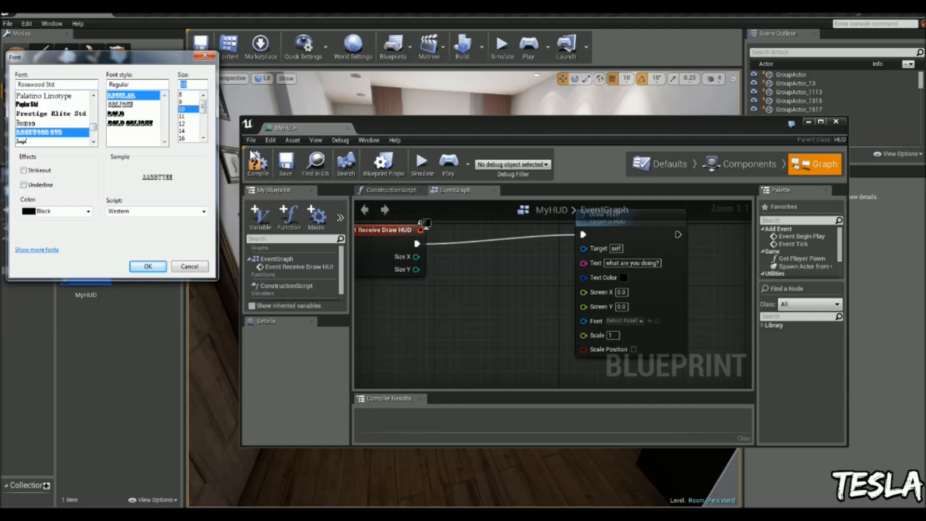
pyautogui.scroll(-3)
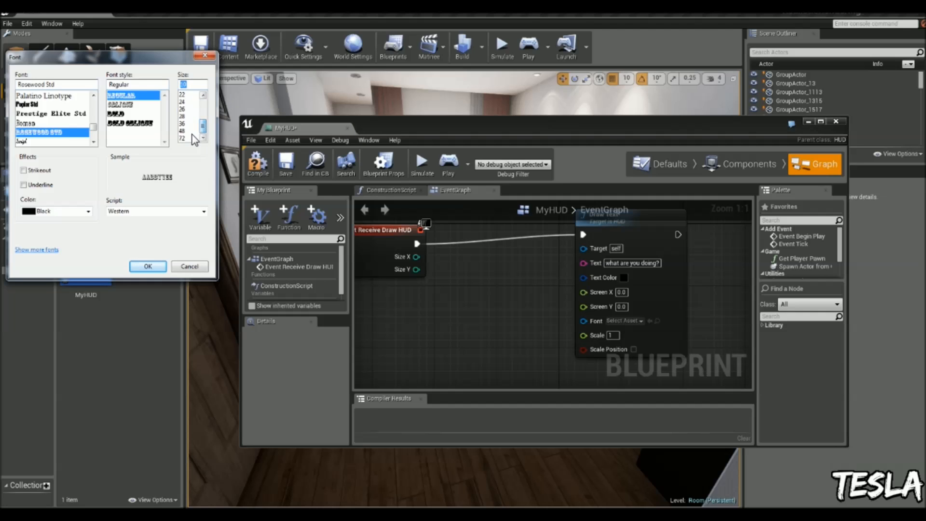
pyautogui.click(147, 266)
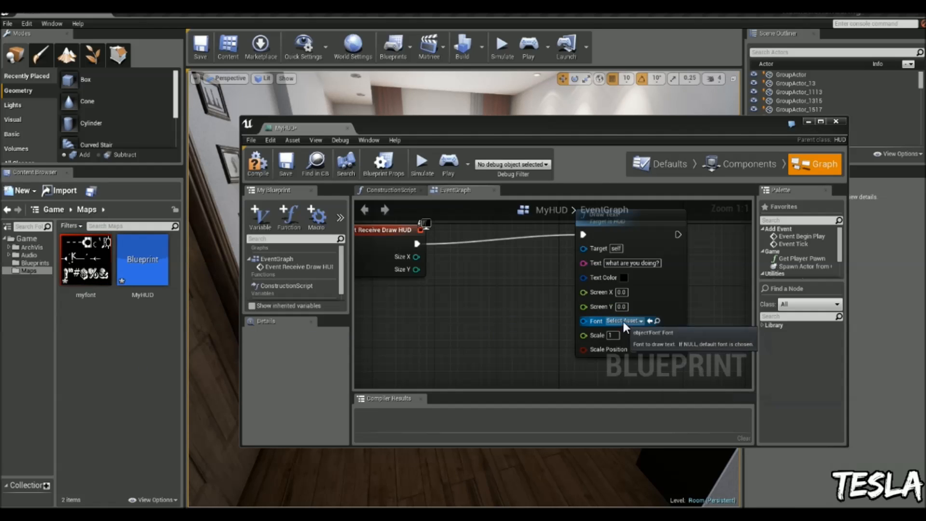
# Step: Set the Draw Text font to myfont, compile MyHUD, and start a play test
pyautogui.click(623, 321)
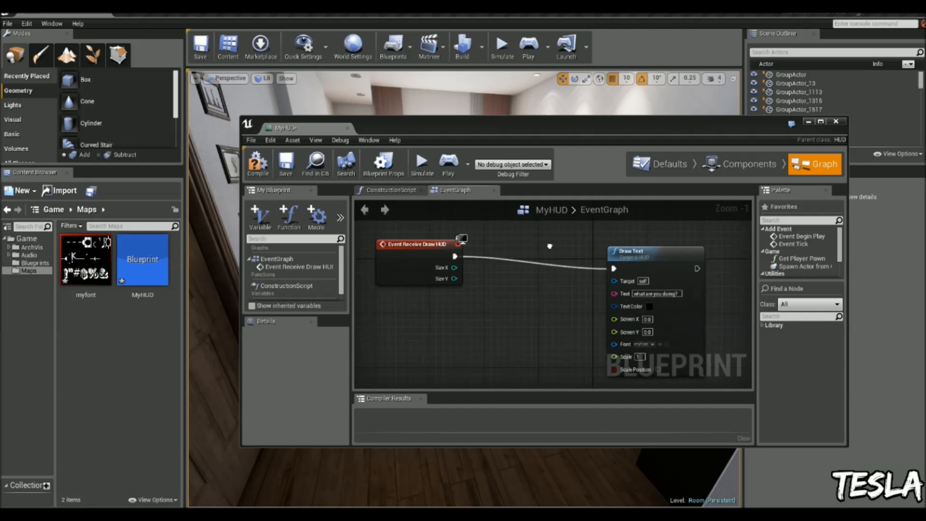
pyautogui.click(258, 163)
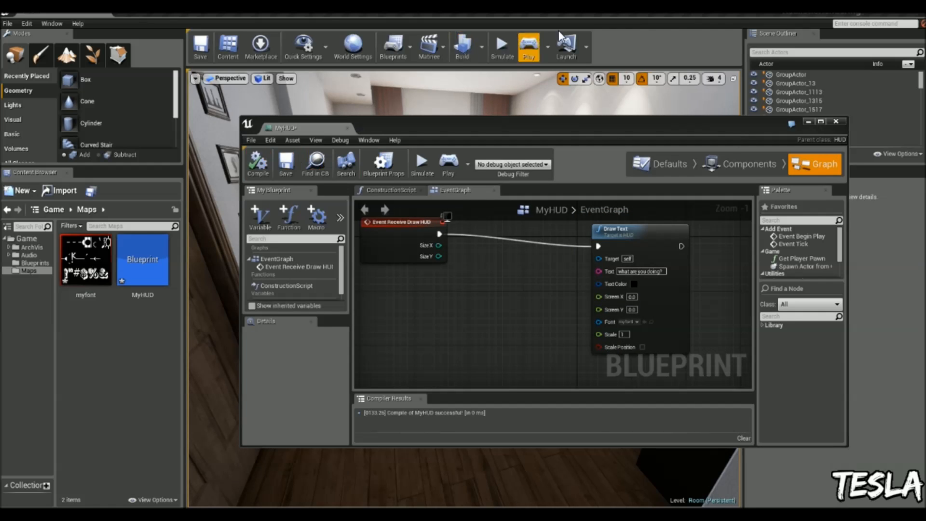
pyautogui.click(527, 46)
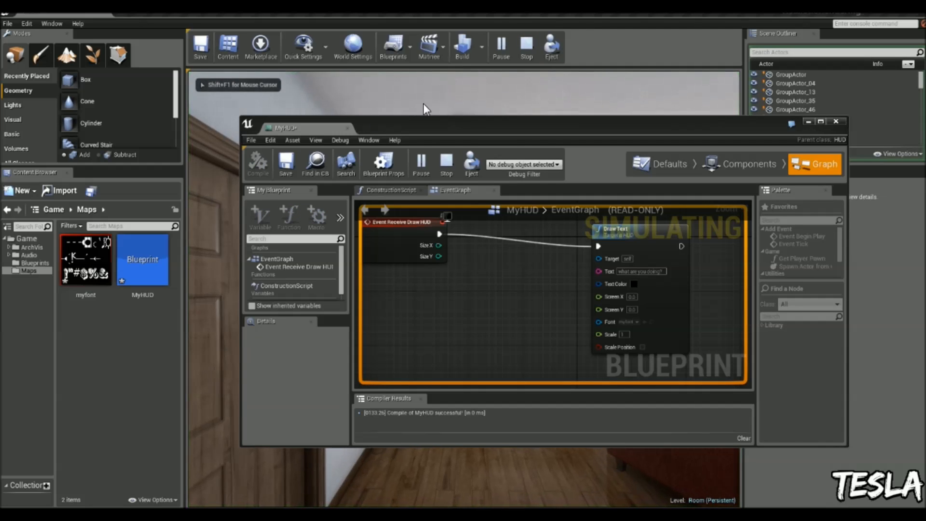
# Step: Stop and replay the level to see 'WHAT ARE YOU DOING?' on screen
pyautogui.click(500, 46)
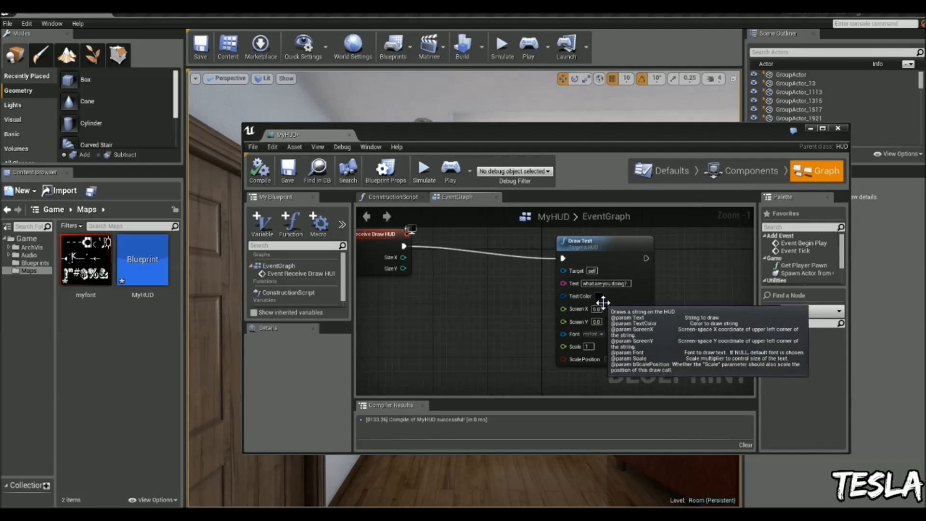
pyautogui.click(597, 295)
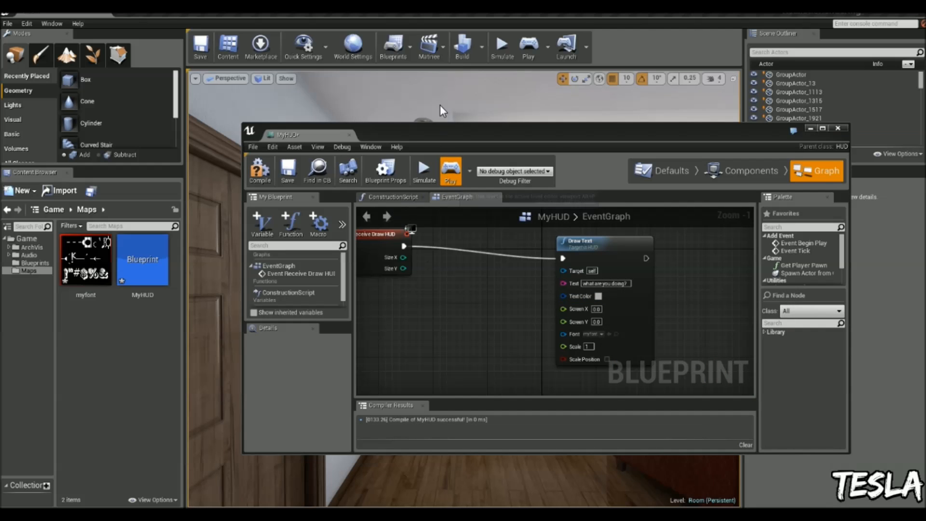
pyautogui.click(596, 309)
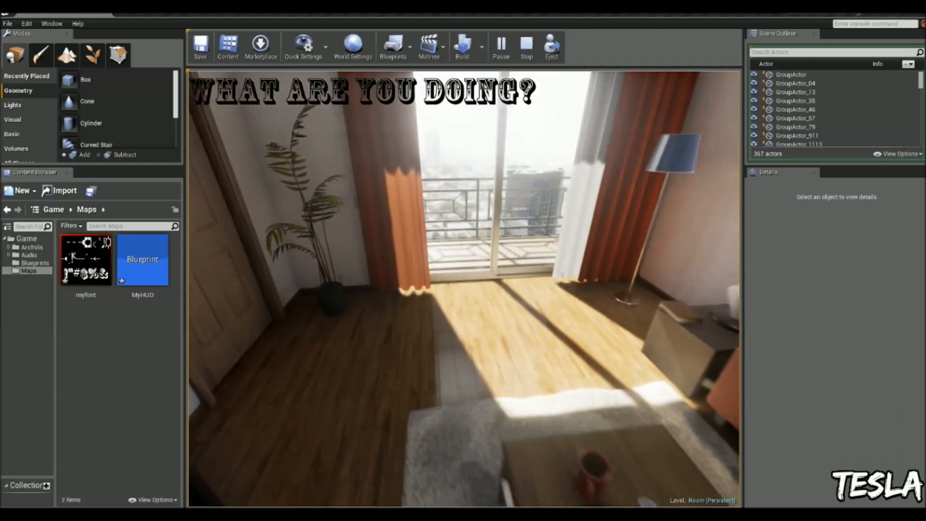
pyautogui.click(526, 44)
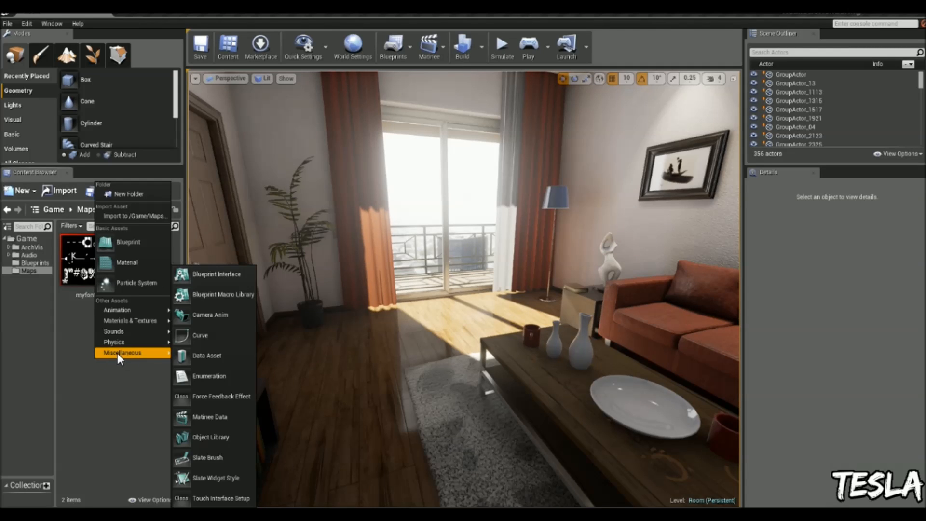
# Step: Create the showtext Blueprint Interface with a showtext function and one input parameter
pyautogui.click(128, 242)
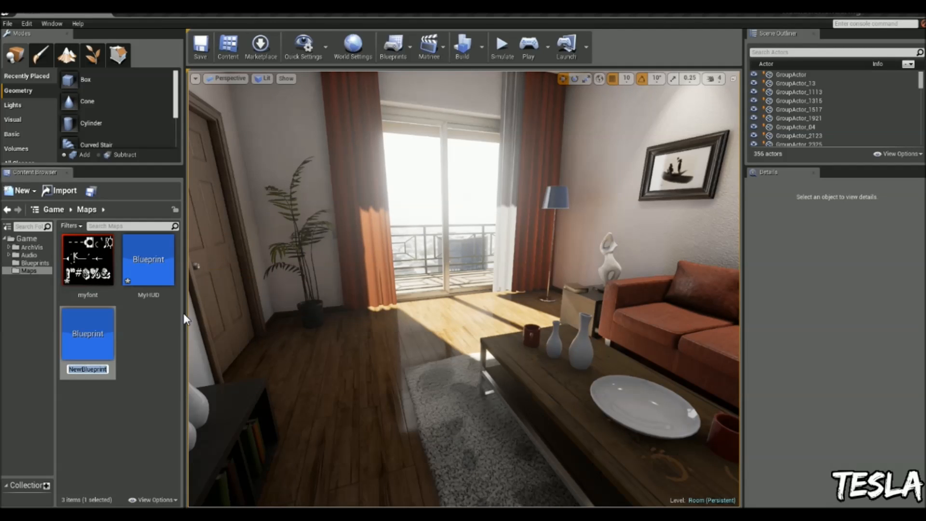
pyautogui.moveTo(151, 354)
pyautogui.write('showtext')
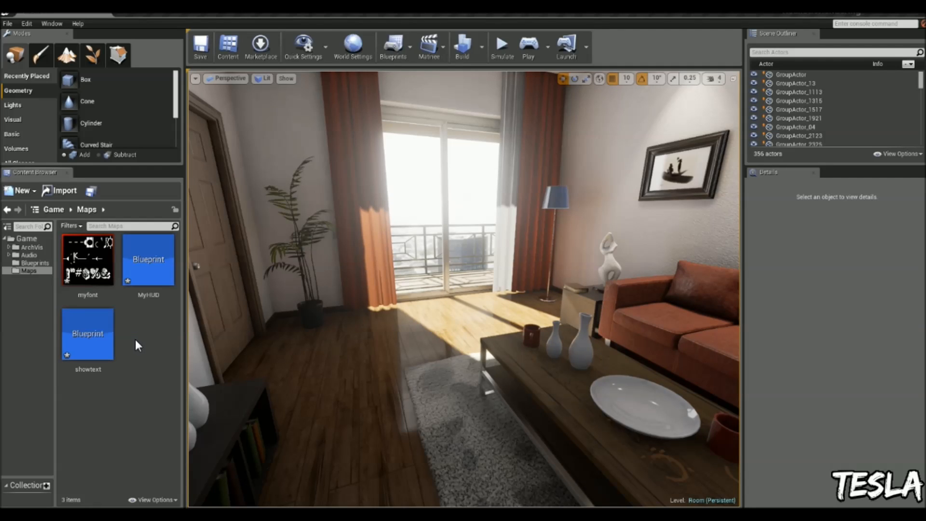
pyautogui.moveTo(119, 337)
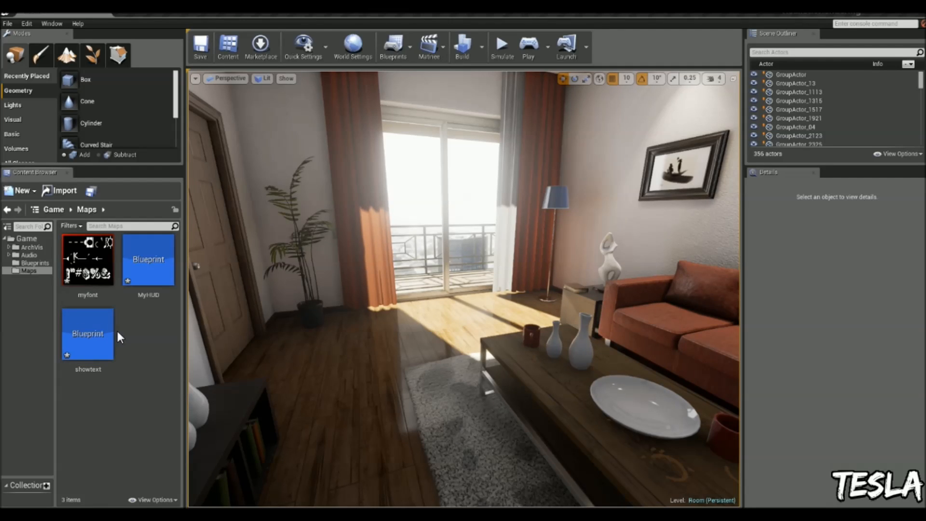
pyautogui.click(393, 46)
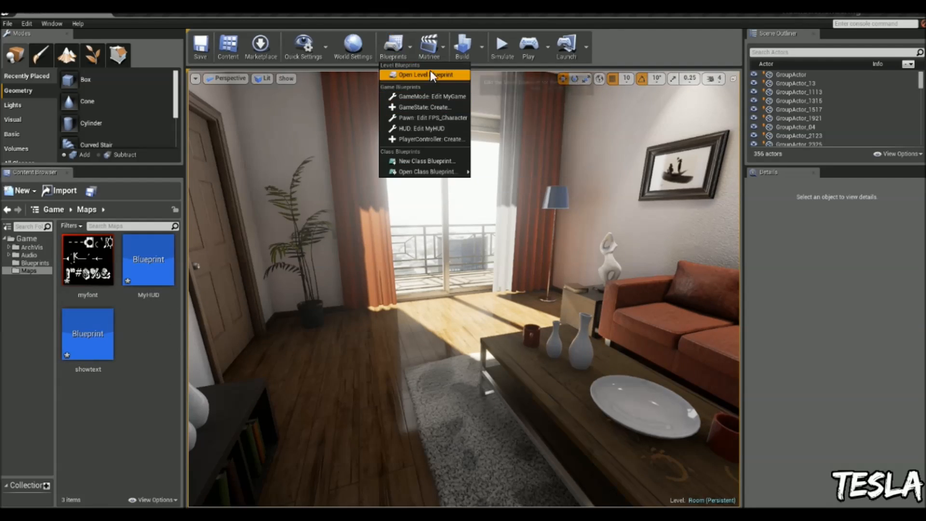
pyautogui.moveTo(424, 107)
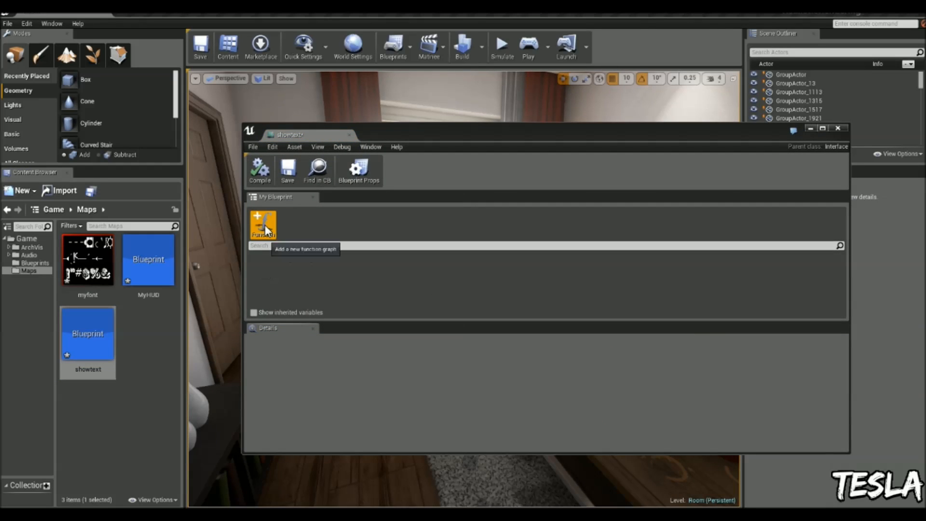
pyautogui.click(262, 224)
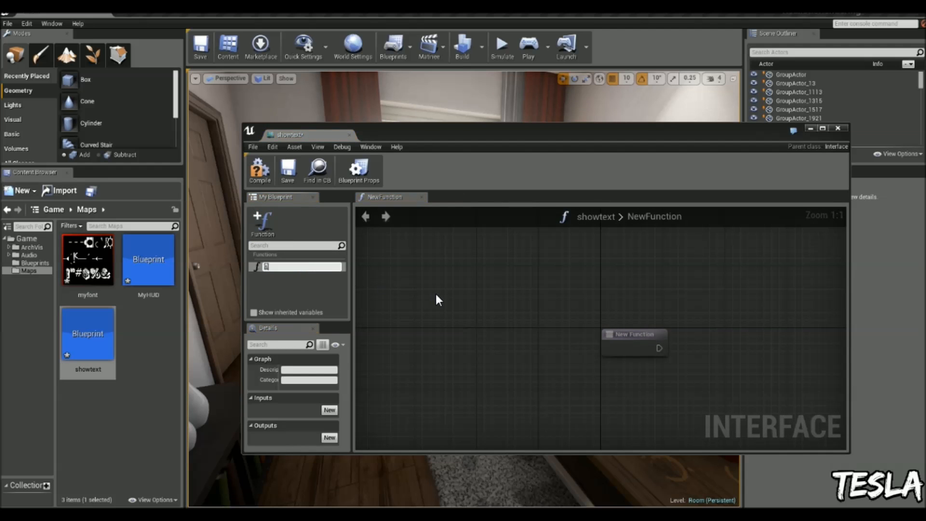
pyautogui.write('showtext')
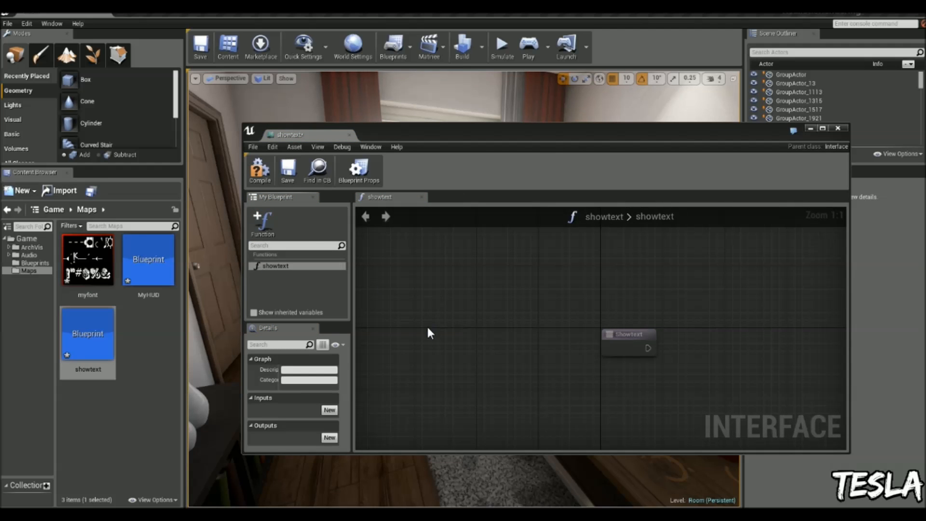
pyautogui.click(329, 410)
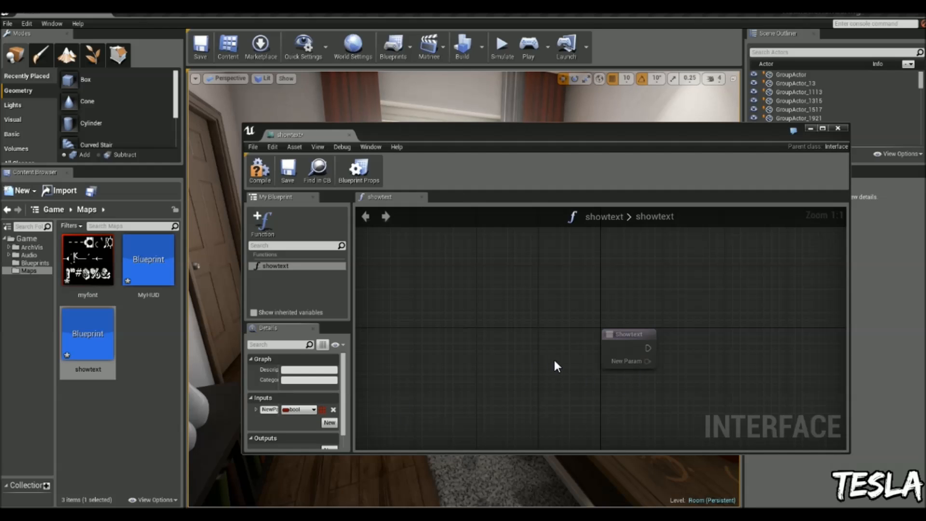
pyautogui.moveTo(274, 419)
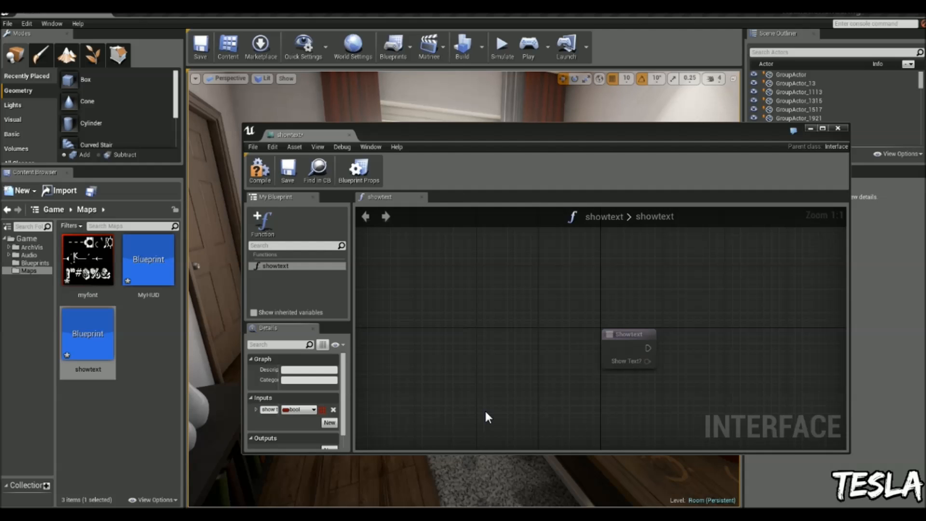
pyautogui.moveTo(260, 171)
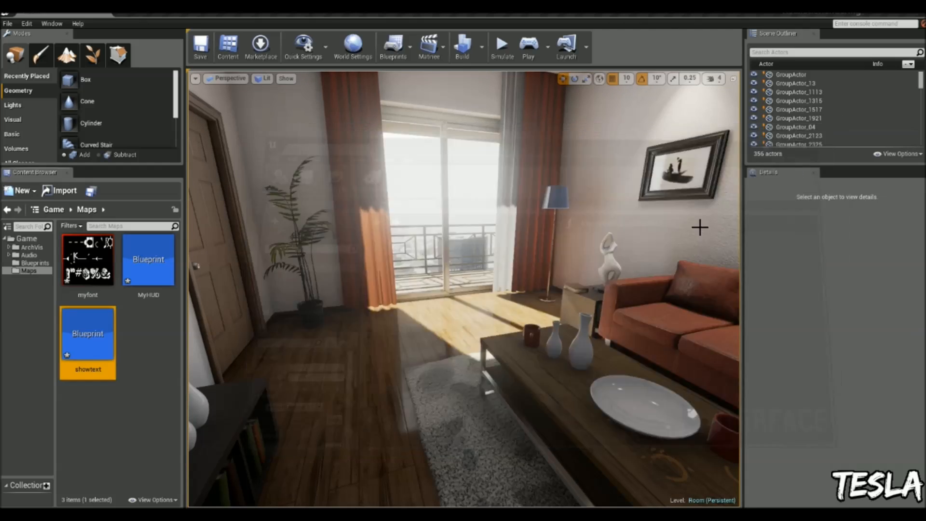
# Step: Open the Room level blueprint and add a Showtext interface message node
pyautogui.click(392, 46)
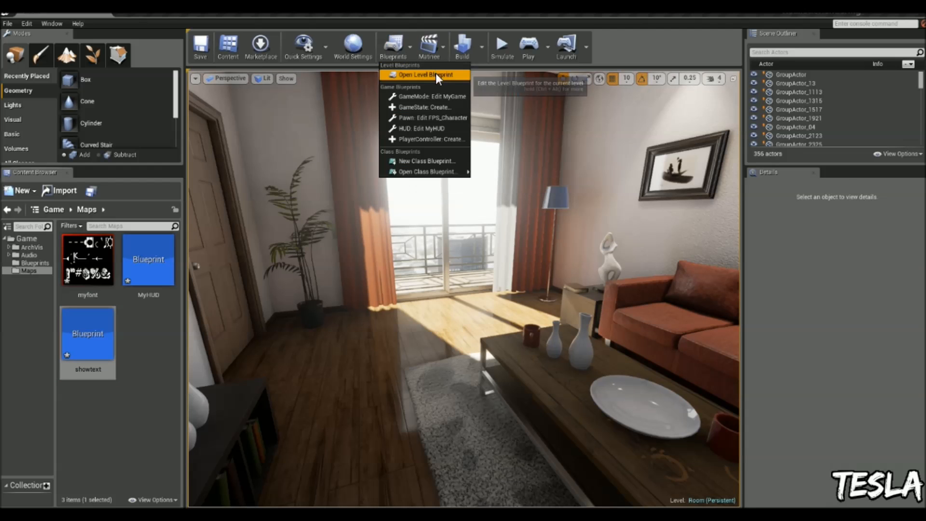
pyautogui.click(424, 75)
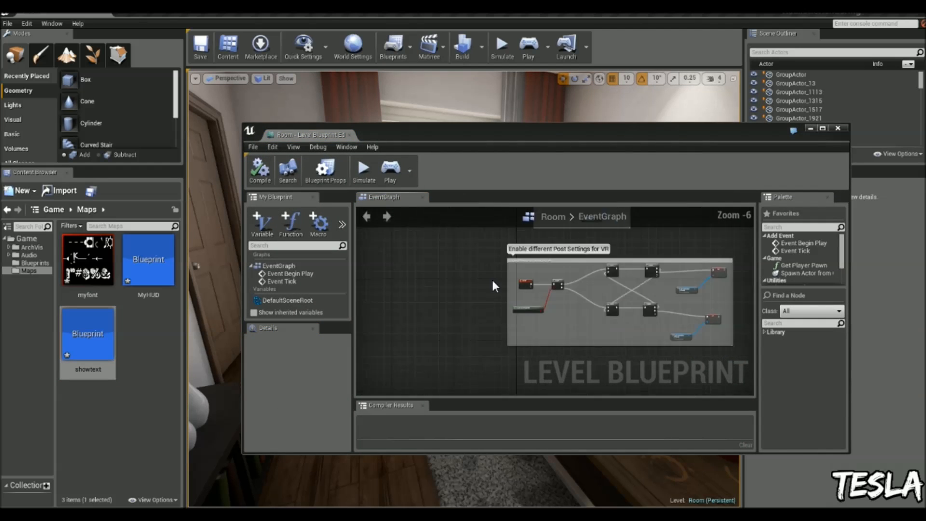
pyautogui.rightClick(495, 285)
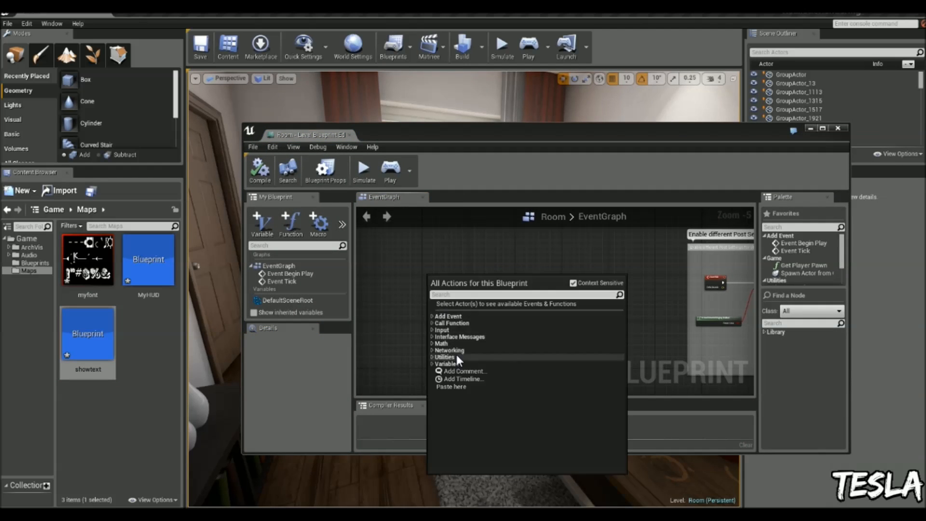
pyautogui.moveTo(483, 337)
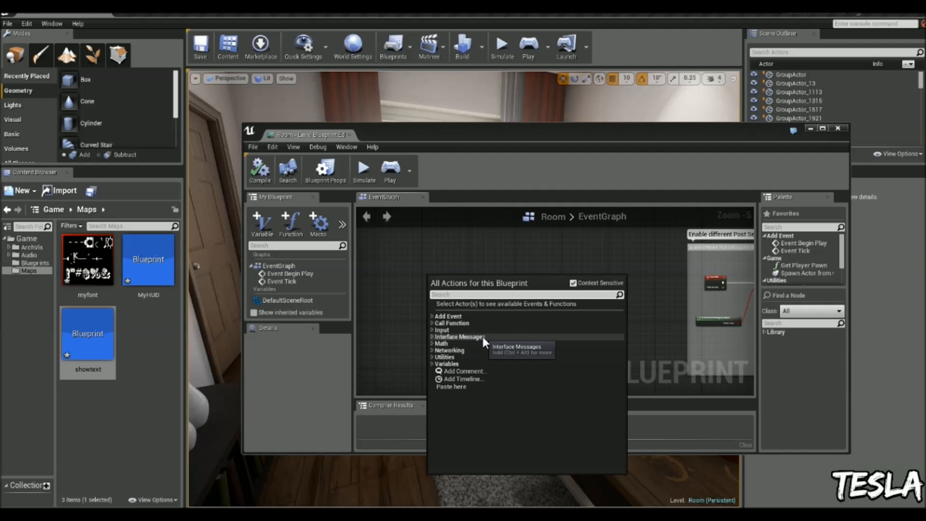
pyautogui.click(433, 336)
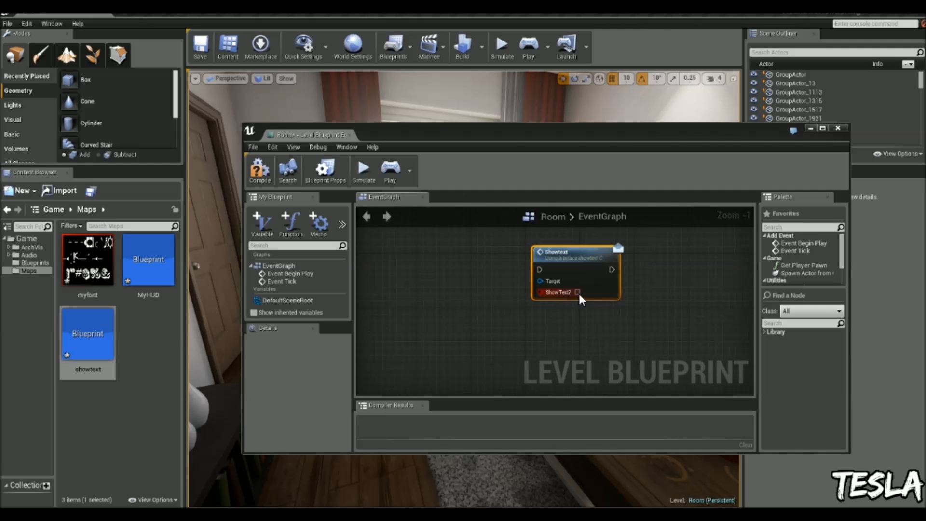
pyautogui.moveTo(578, 293)
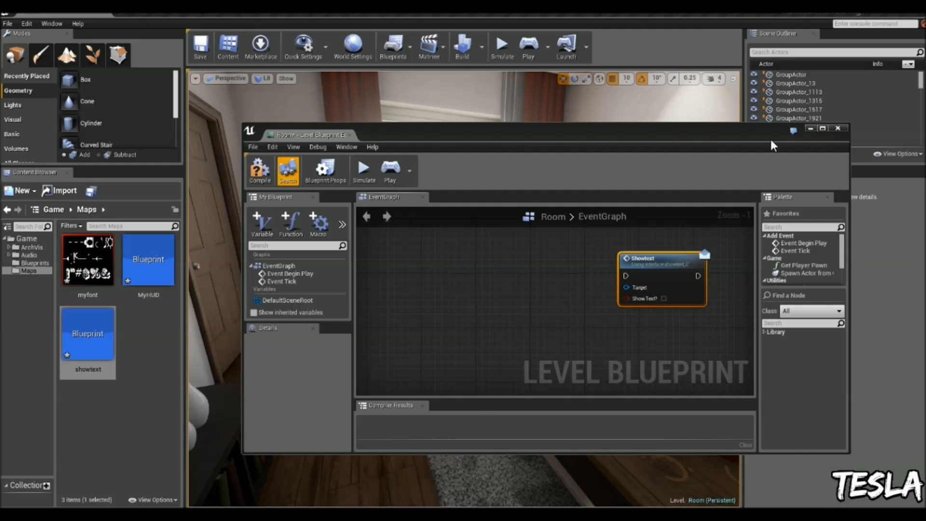
# Step: Close the level blueprint and place a Box Trigger (TriggerBox1) by the balcony door
pyautogui.click(838, 129)
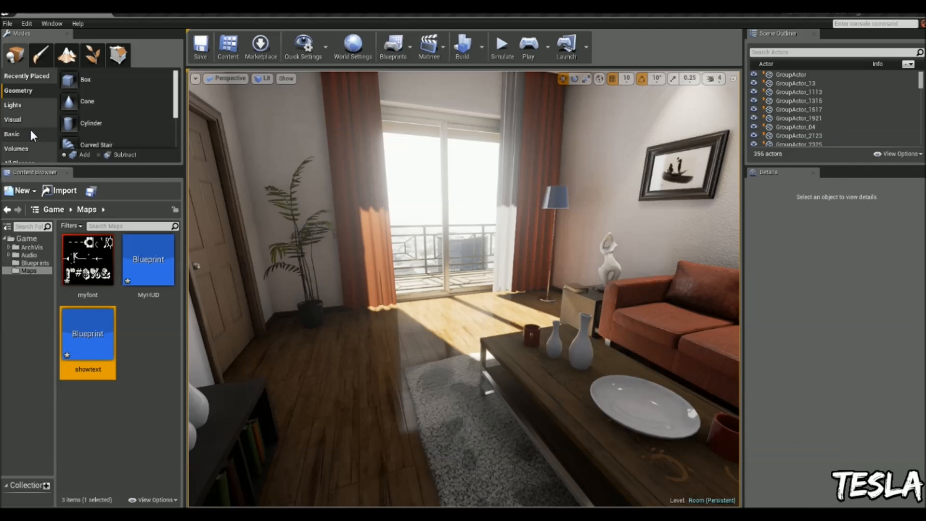
pyautogui.click(11, 134)
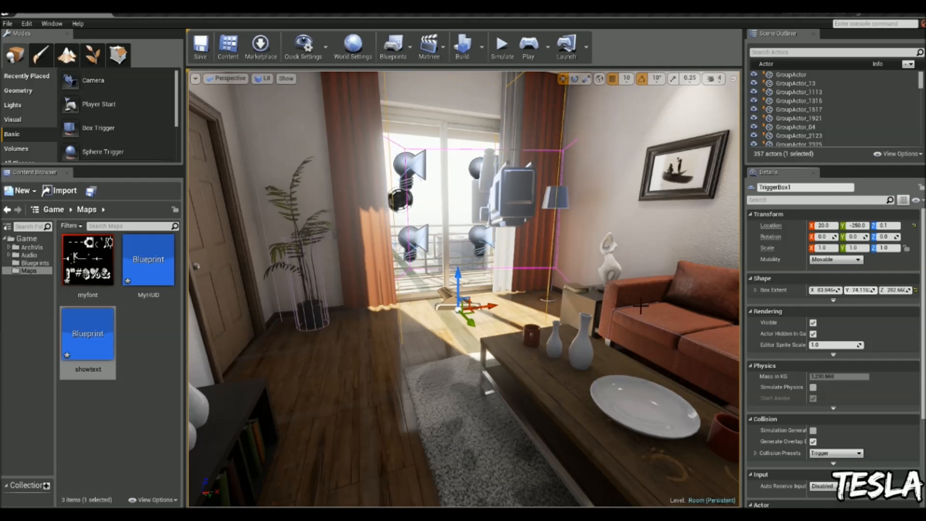
pyautogui.click(392, 46)
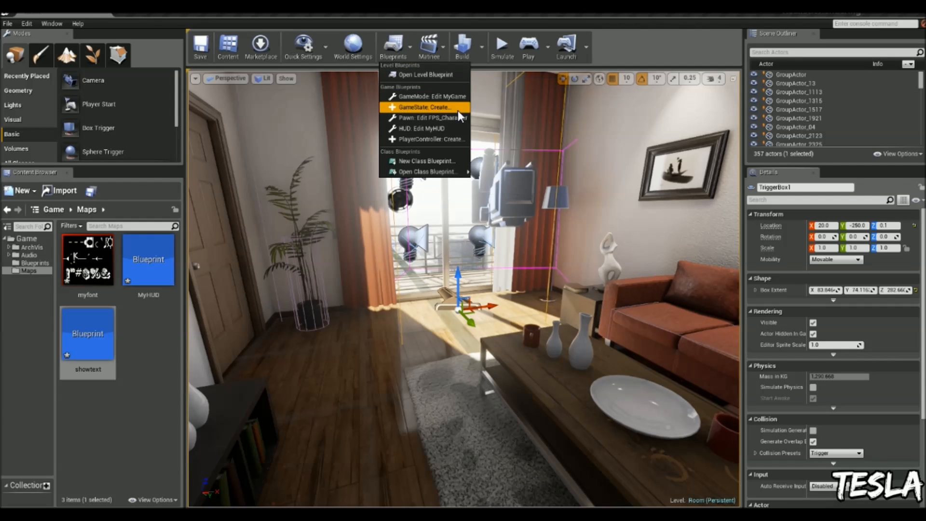
# Step: Reopen the level blueprint and add TriggerBox1's begin-overlap event feeding Showtext
pyautogui.click(427, 73)
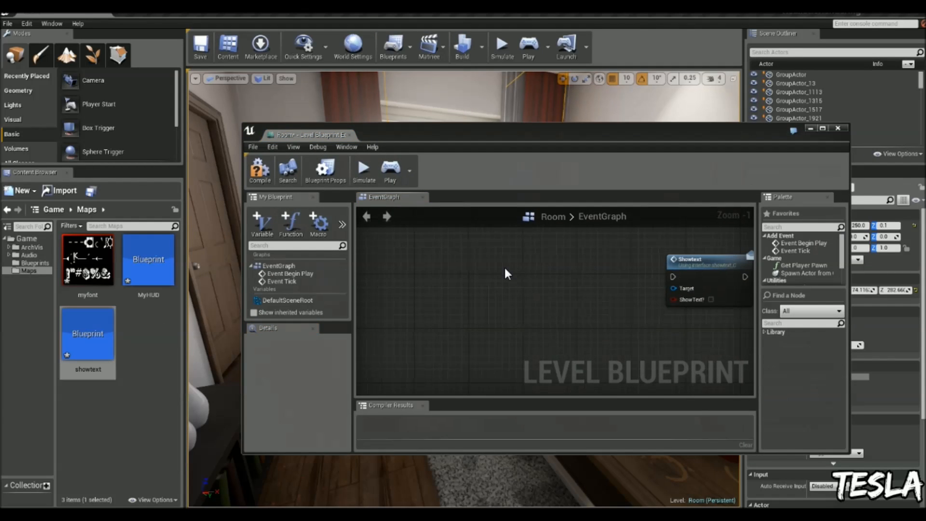
pyautogui.rightClick(505, 274)
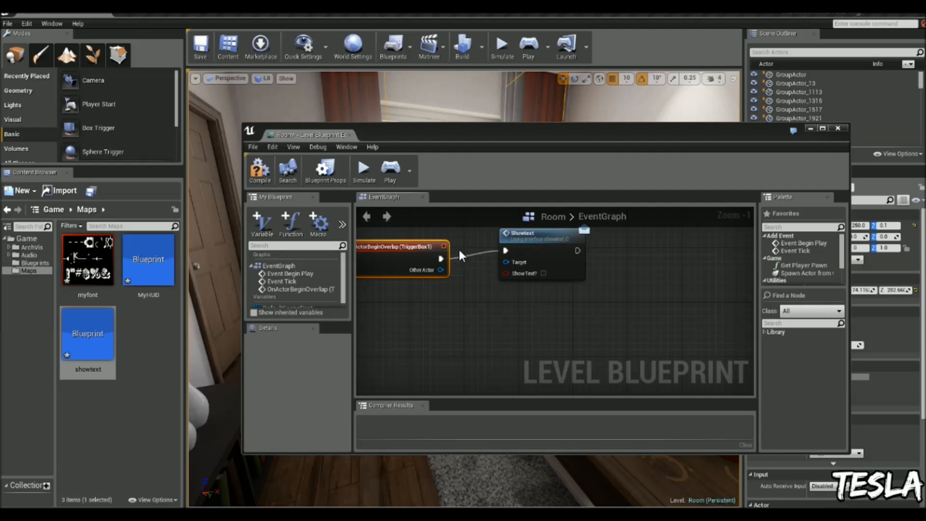
pyautogui.moveTo(555, 285)
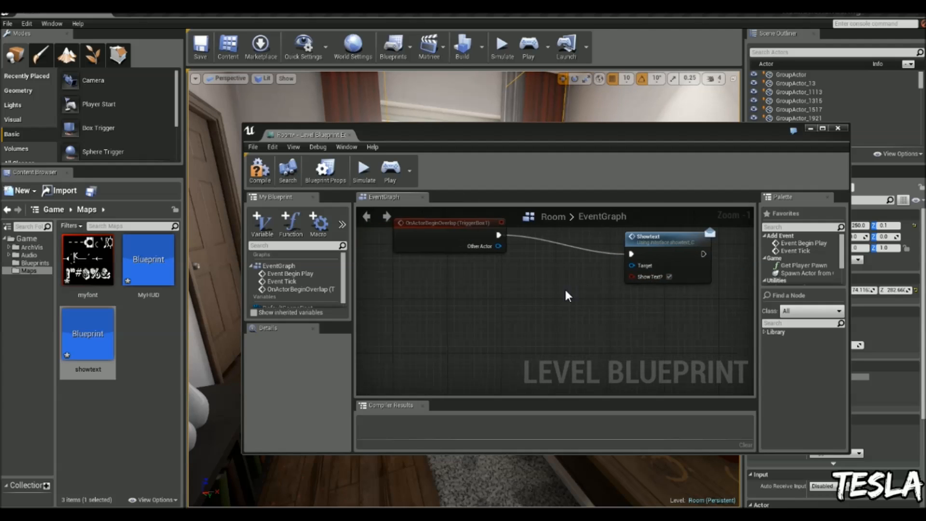
pyautogui.scroll(-3)
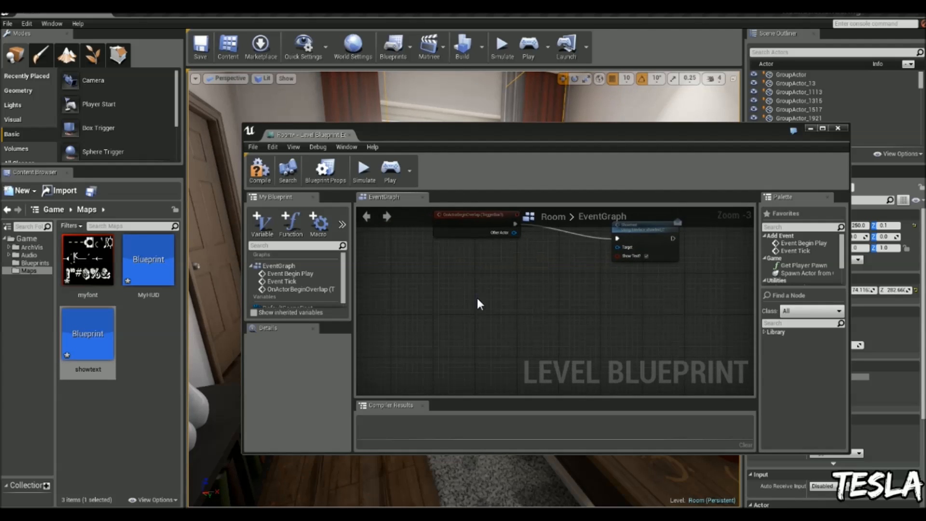
# Step: Add an end-overlap event for TriggerBox1 feeding a second Showtext node
pyautogui.rightClick(478, 303)
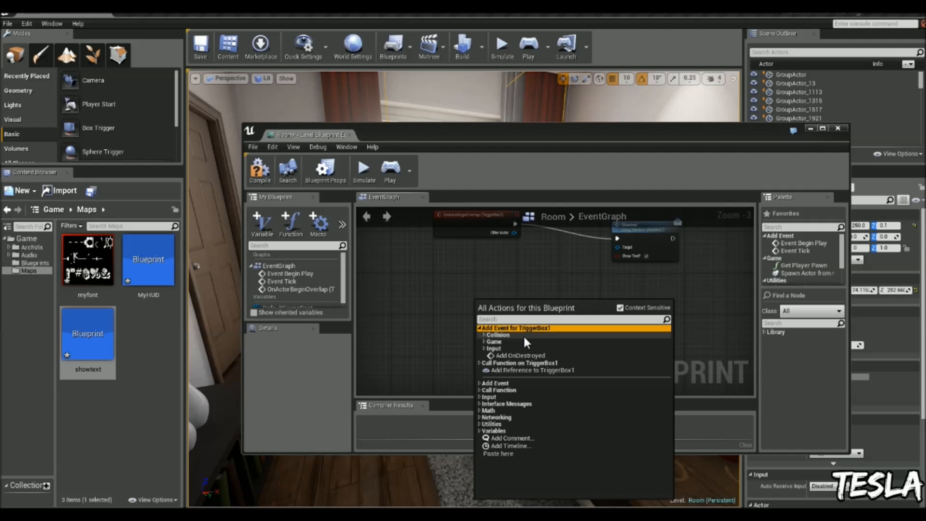
pyautogui.click(497, 334)
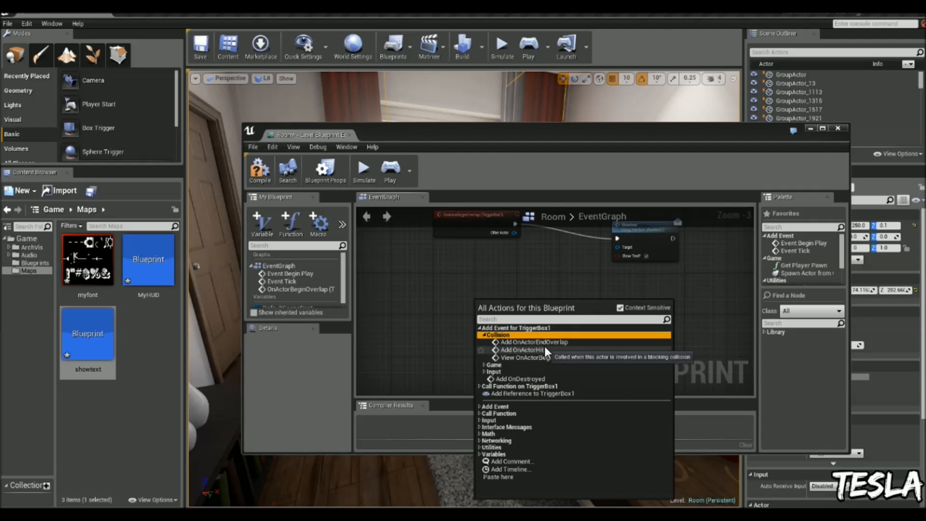
pyautogui.click(534, 342)
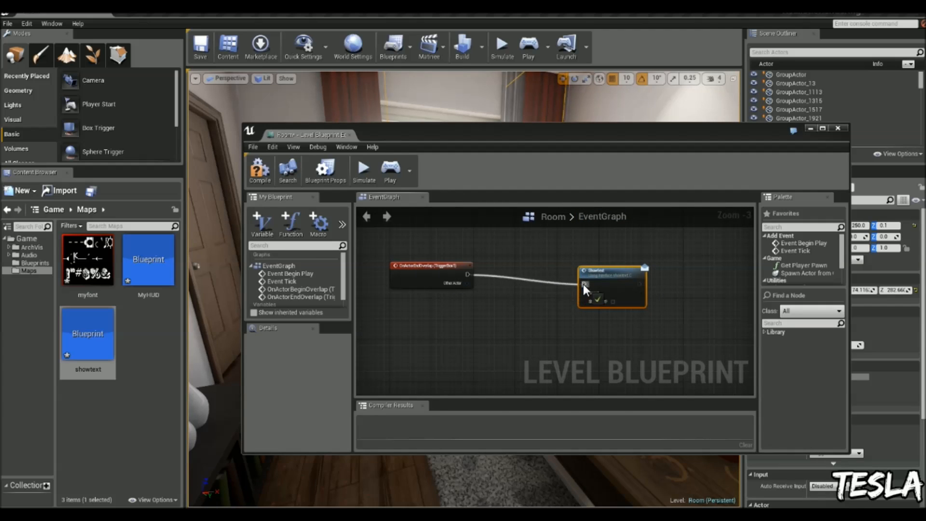
pyautogui.scroll(-3)
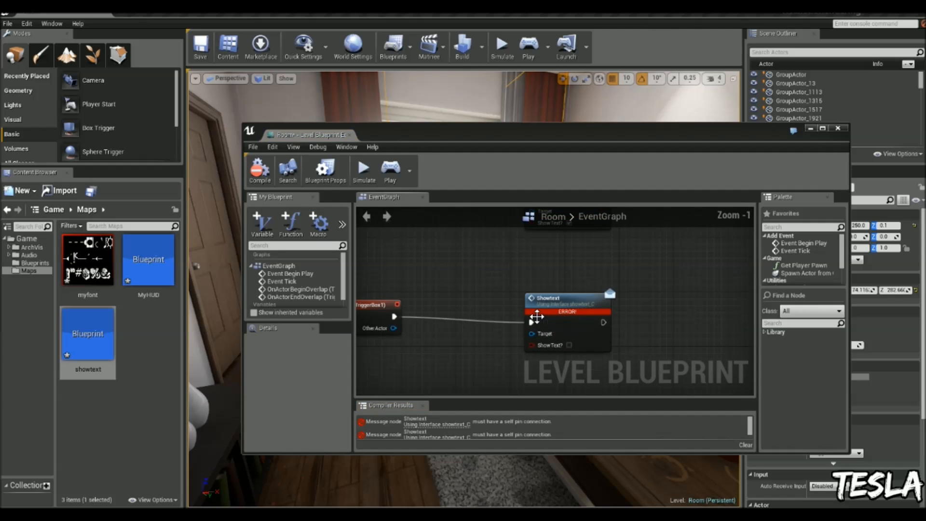
pyautogui.moveTo(460, 276)
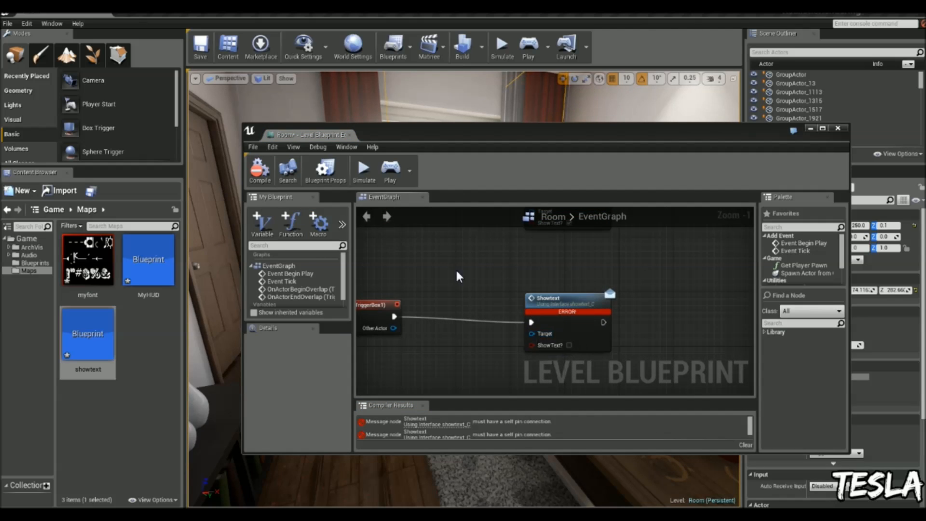
# Step: Feed Get Player Controller into Get HUD as both Showtext targets, then compile
pyautogui.click(393, 45)
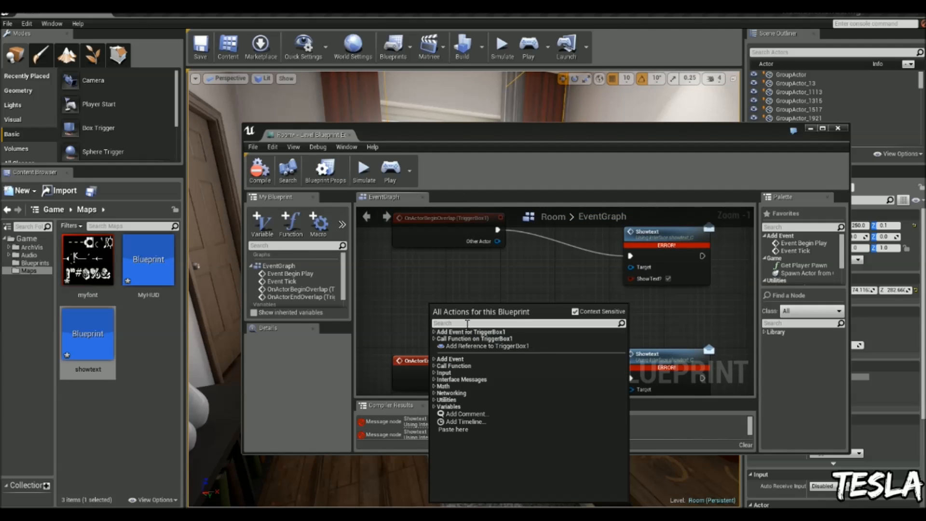
pyautogui.write('get player contr')
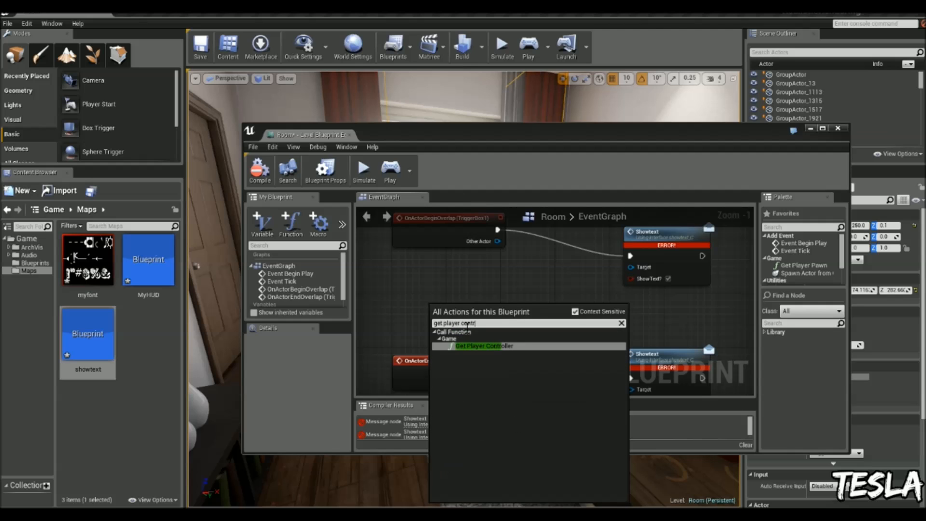
pyautogui.click(484, 345)
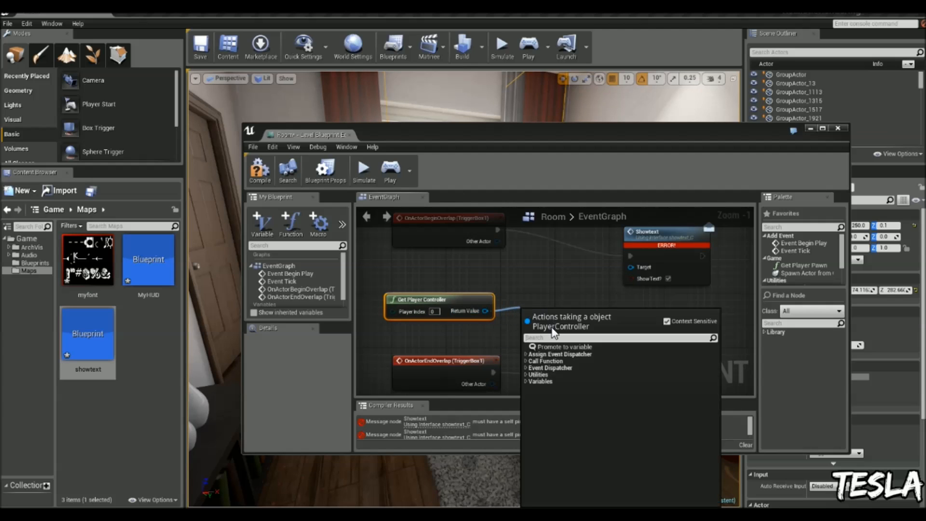
pyautogui.write('get hud')
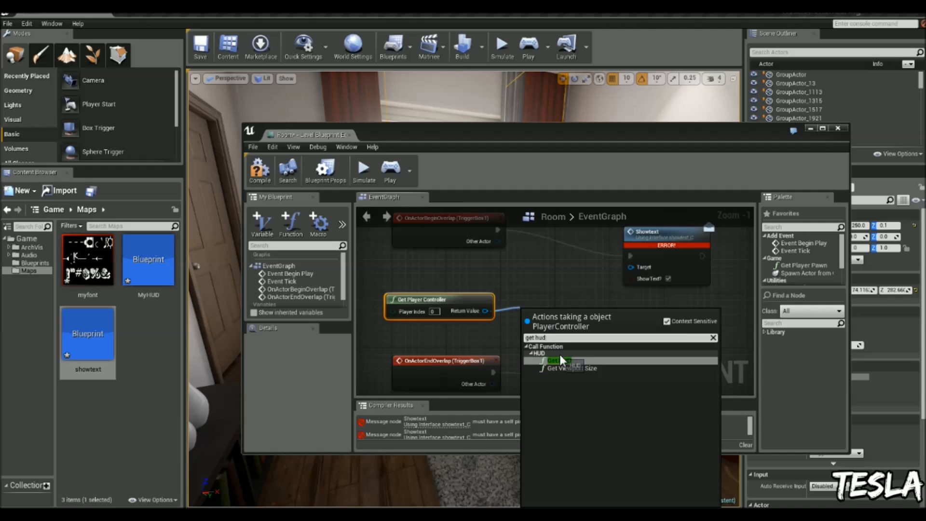
pyautogui.click(554, 360)
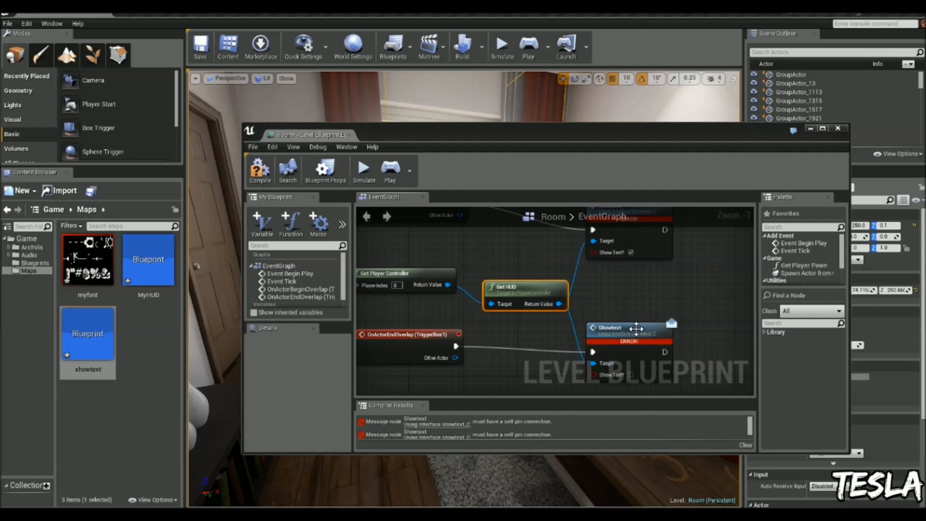
pyautogui.click(260, 170)
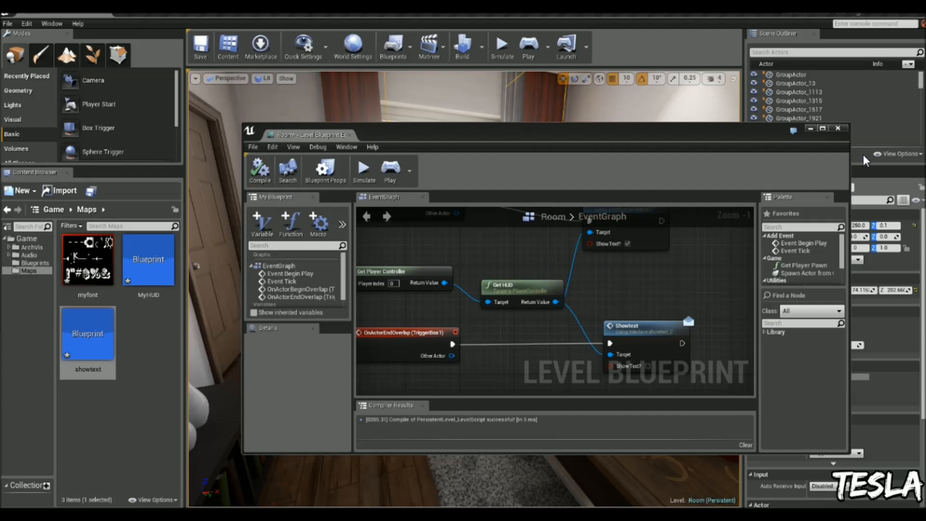
# Step: Open MyHUD, insert a Gate before Draw Text, and add a Branch feeding it
pyautogui.click(394, 46)
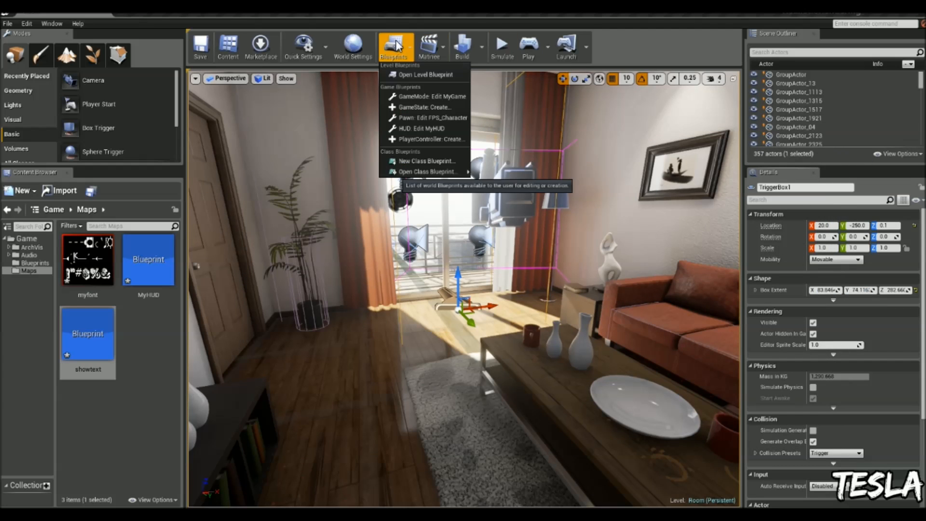
pyautogui.click(426, 128)
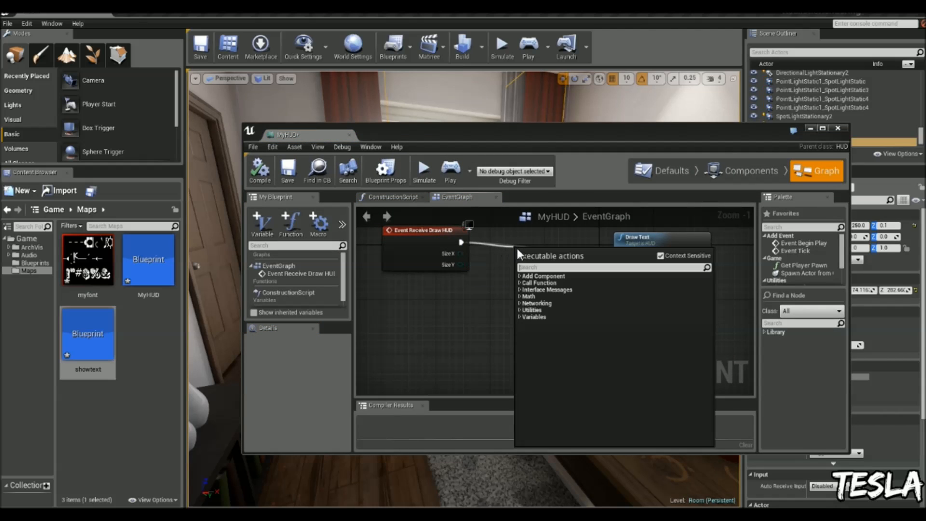
pyautogui.write('gate')
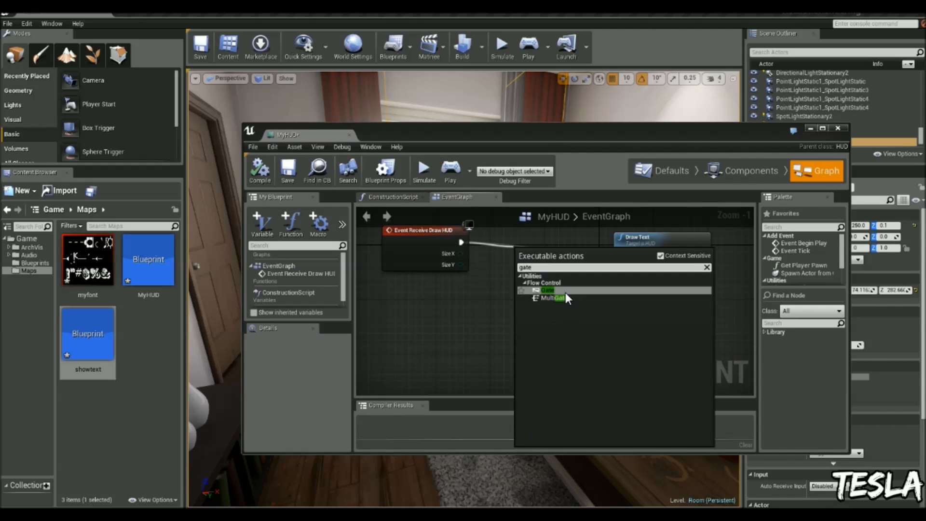
pyautogui.click(546, 290)
pyautogui.write('b')
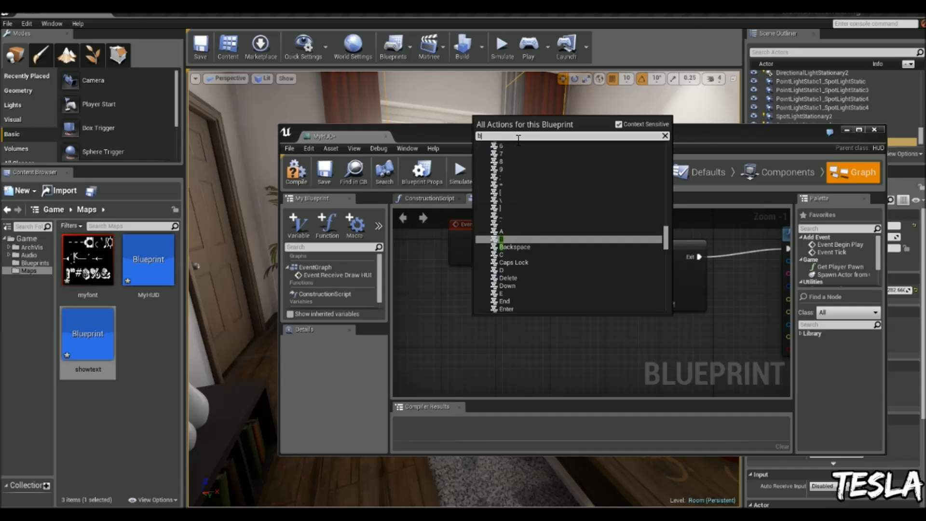
pyautogui.click(515, 319)
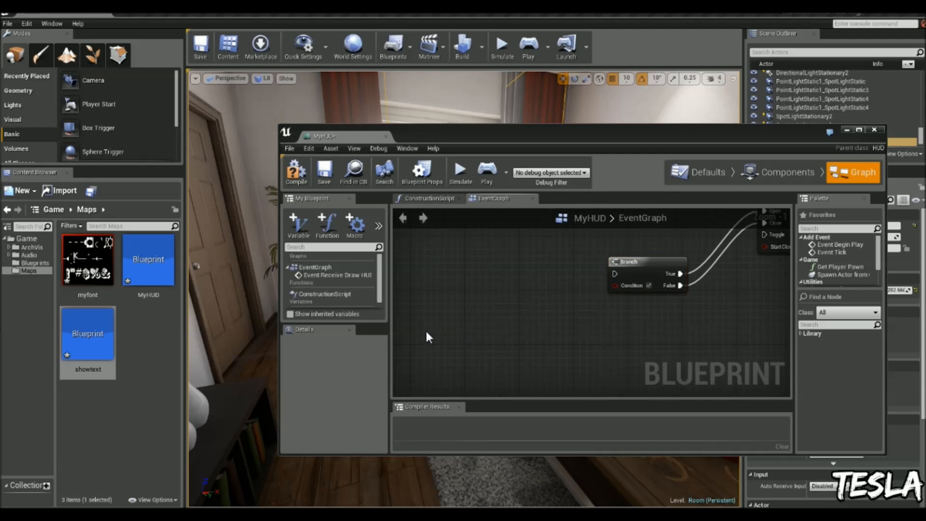
pyautogui.moveTo(418, 237)
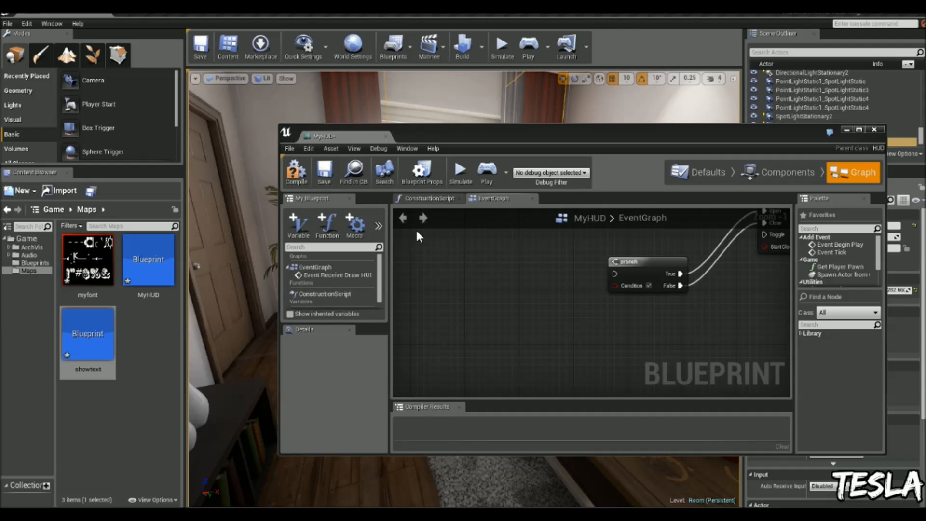
pyautogui.moveTo(421, 171)
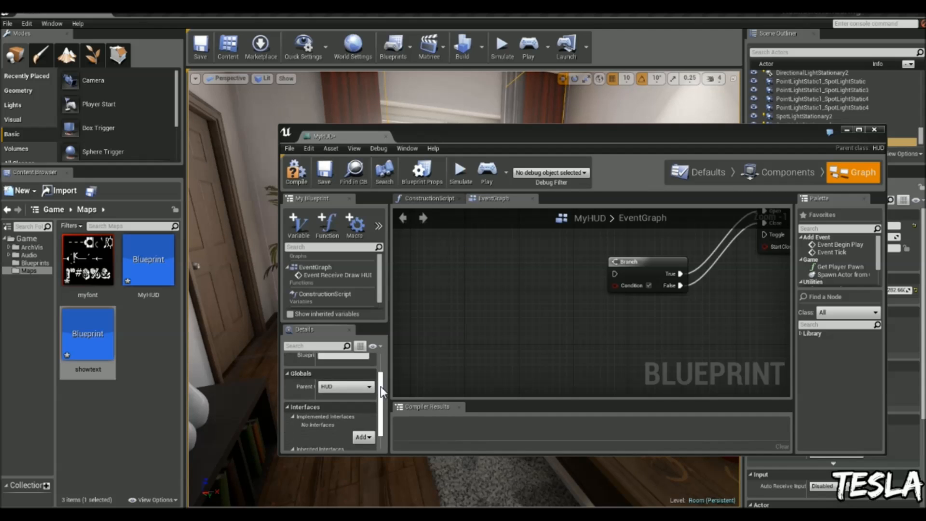
# Step: Add the showtext_C interface to MyHUD and place an Event Showtext node in the graph
pyautogui.click(363, 425)
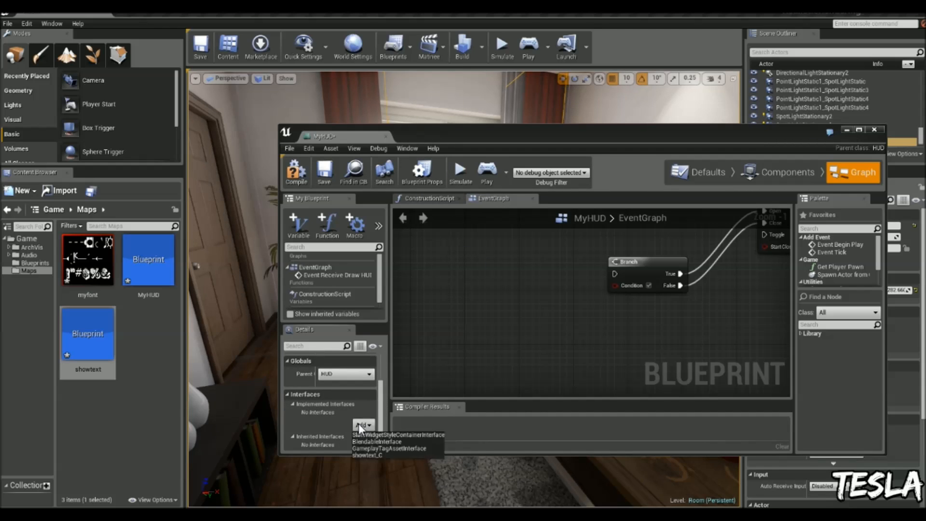
pyautogui.moveTo(382, 458)
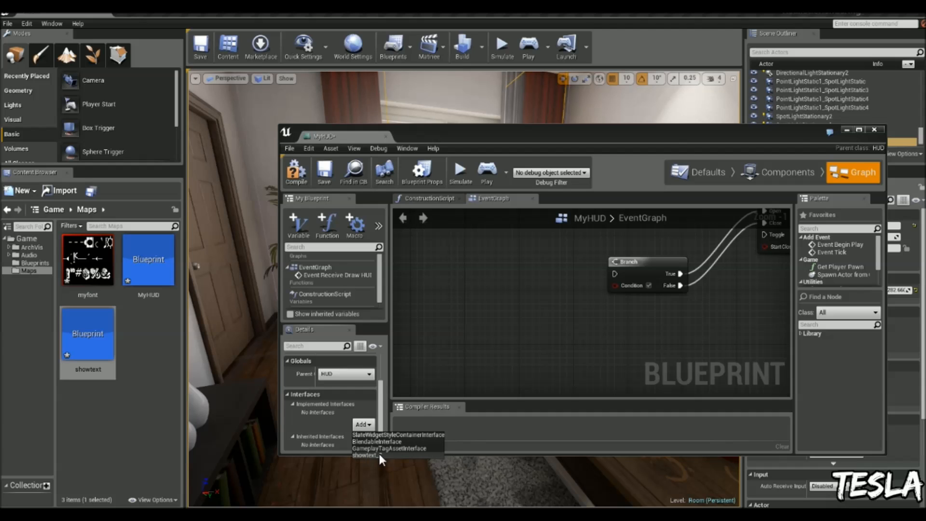
pyautogui.click(366, 455)
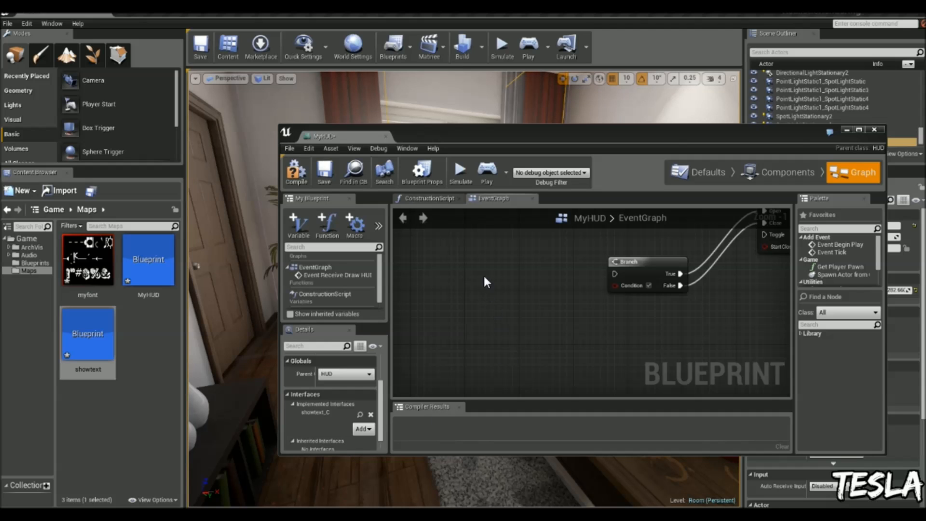
pyautogui.rightClick(486, 281)
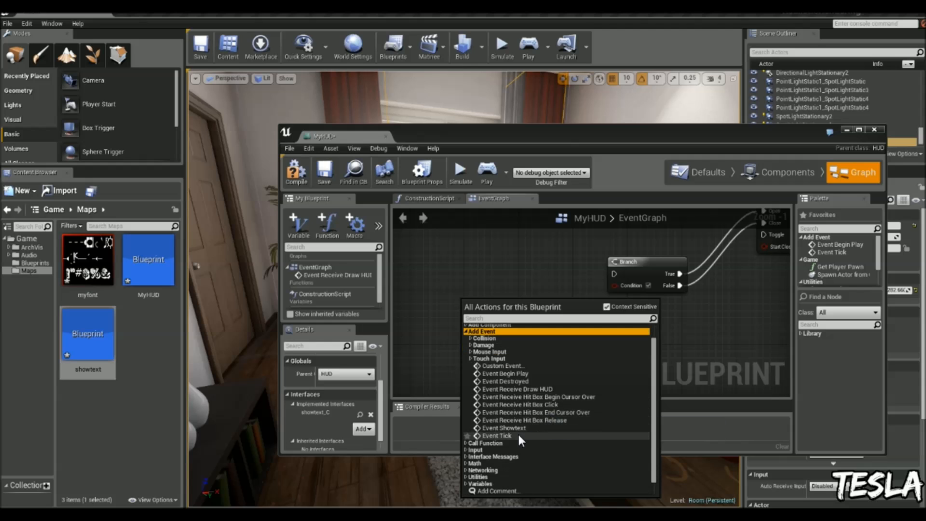
pyautogui.click(505, 428)
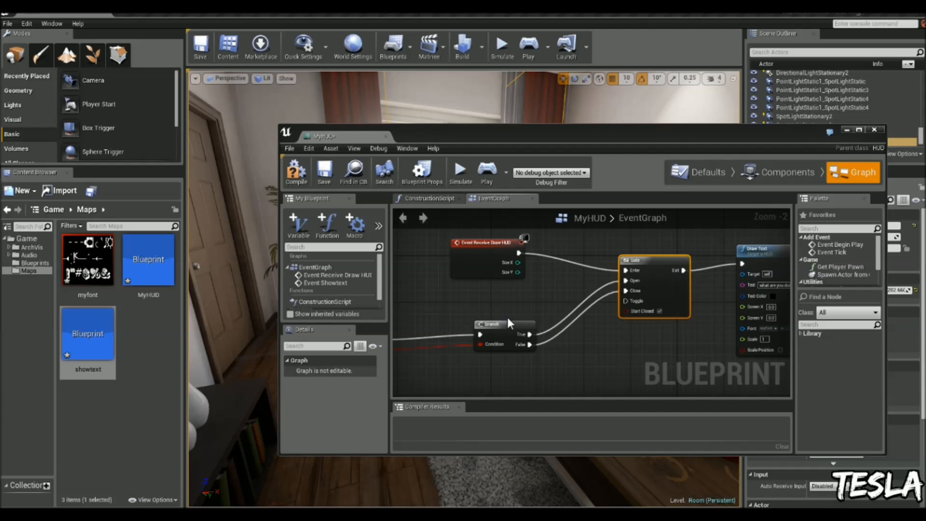
# Step: Set the Draw Text node's scale to 0.5 and pick blue as its text colour
pyautogui.scroll(-3)
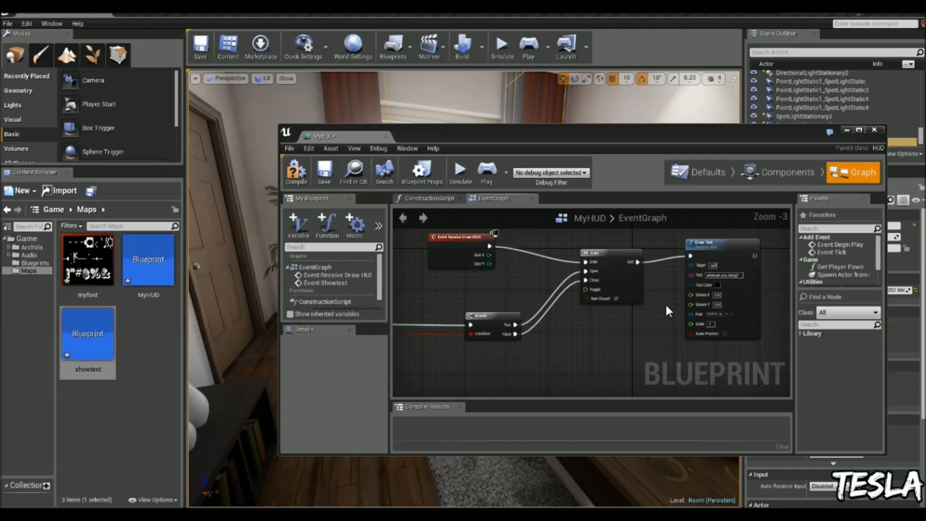
pyautogui.scroll(3)
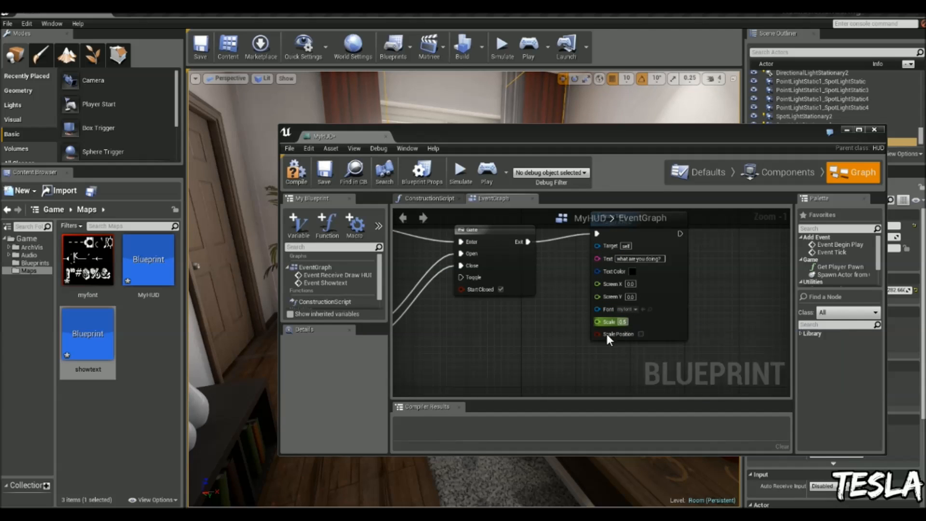
pyautogui.click(632, 271)
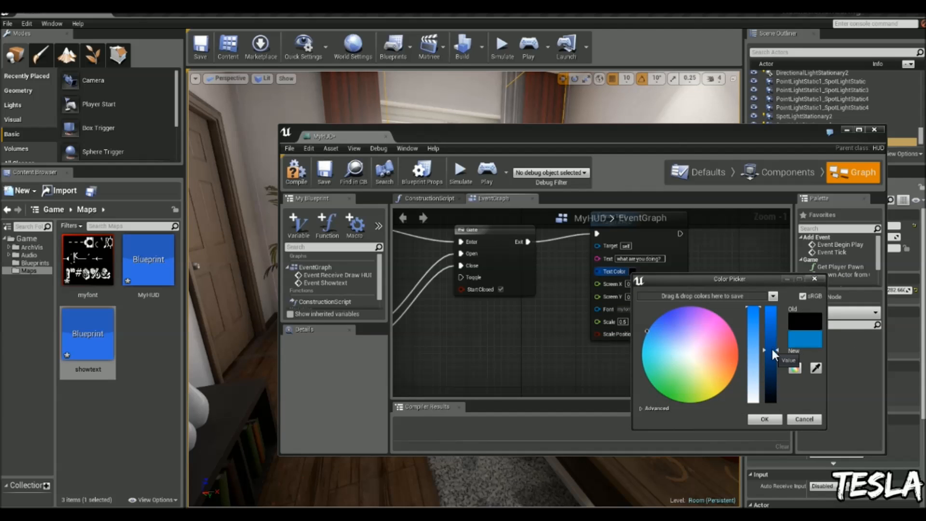
pyautogui.click(764, 419)
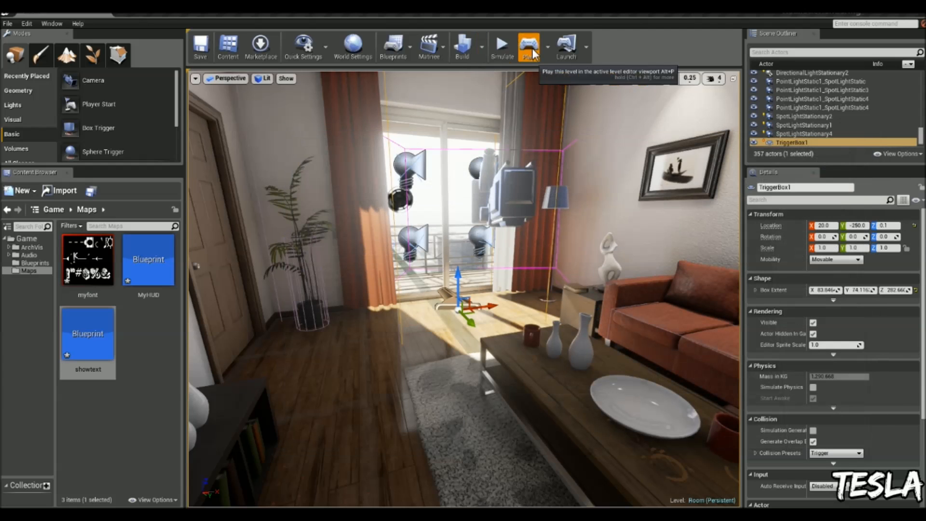
pyautogui.click(528, 46)
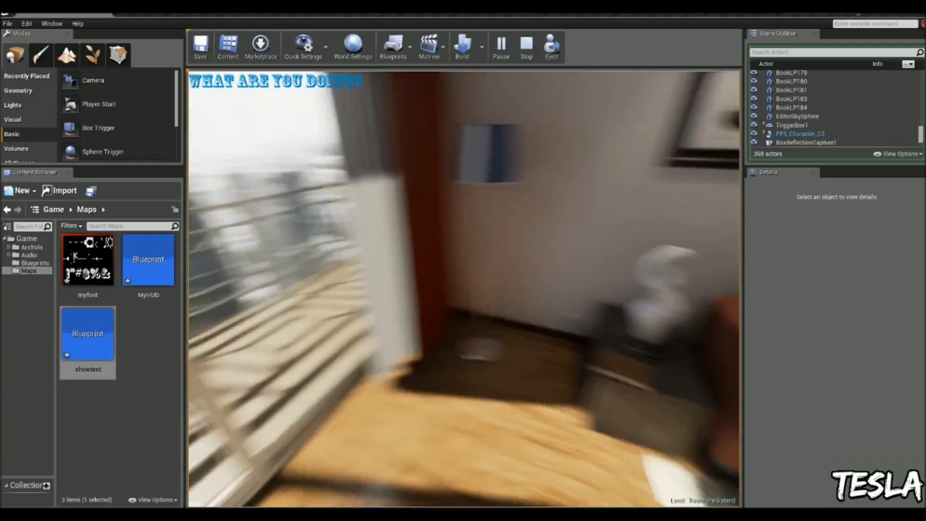
pyautogui.click(526, 44)
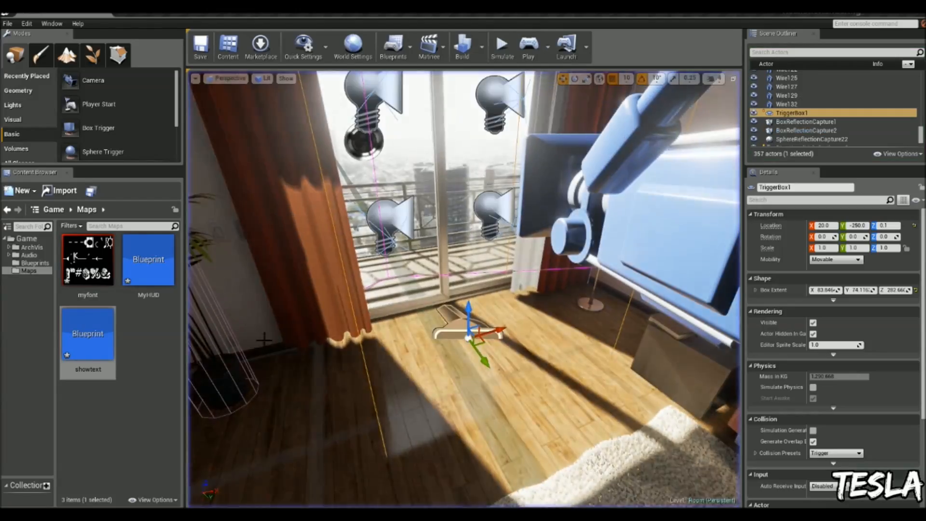